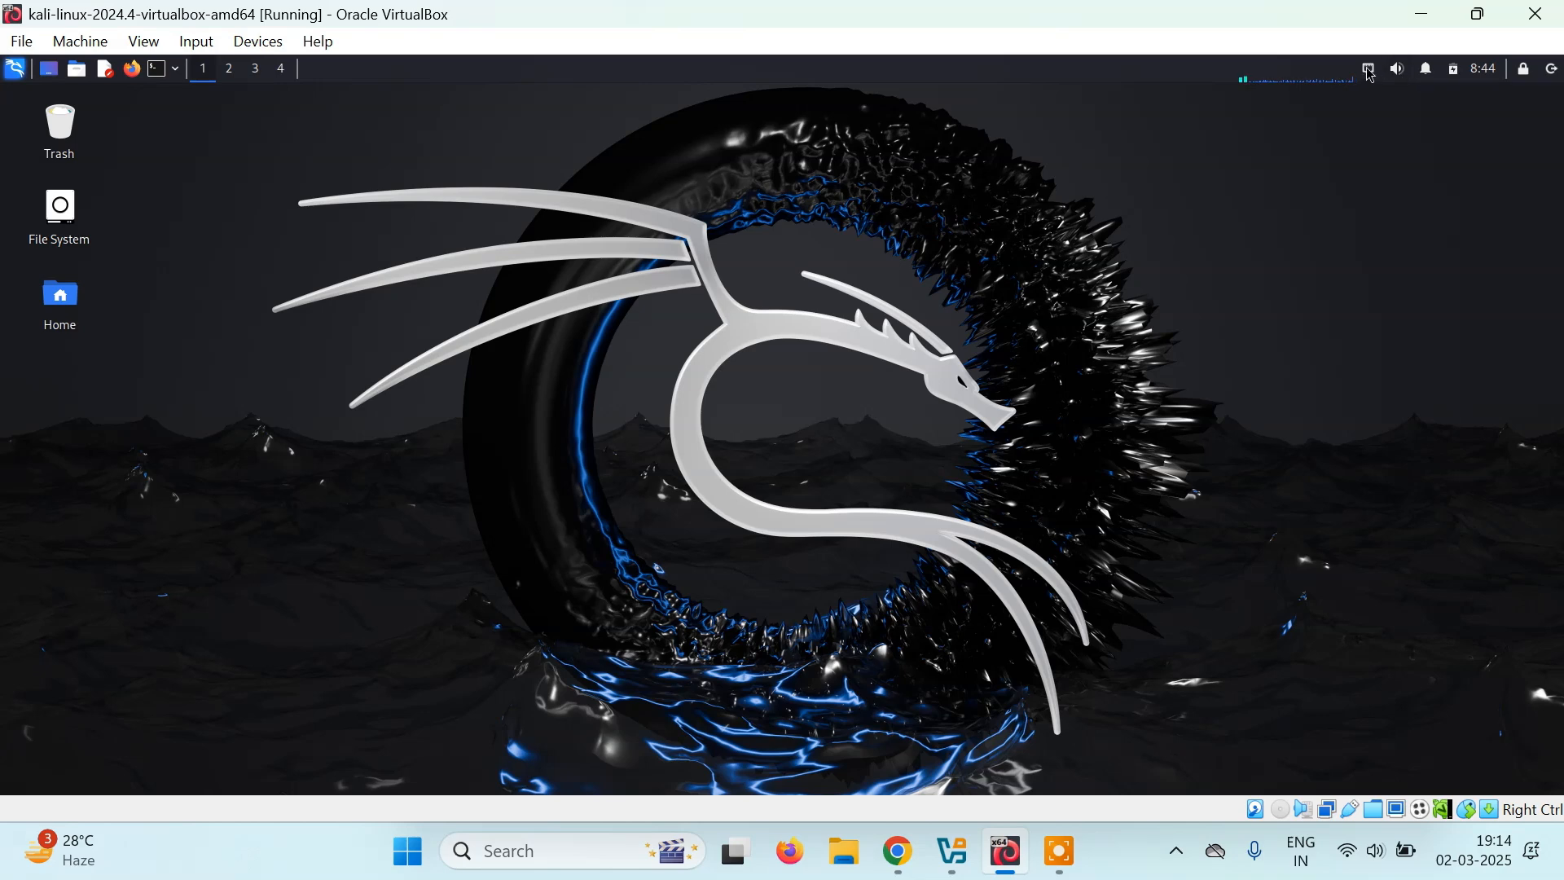
Check Kali's network menu and host Wi-Fi, then run ifconfig in a new Kali terminal.
click(1368, 69)
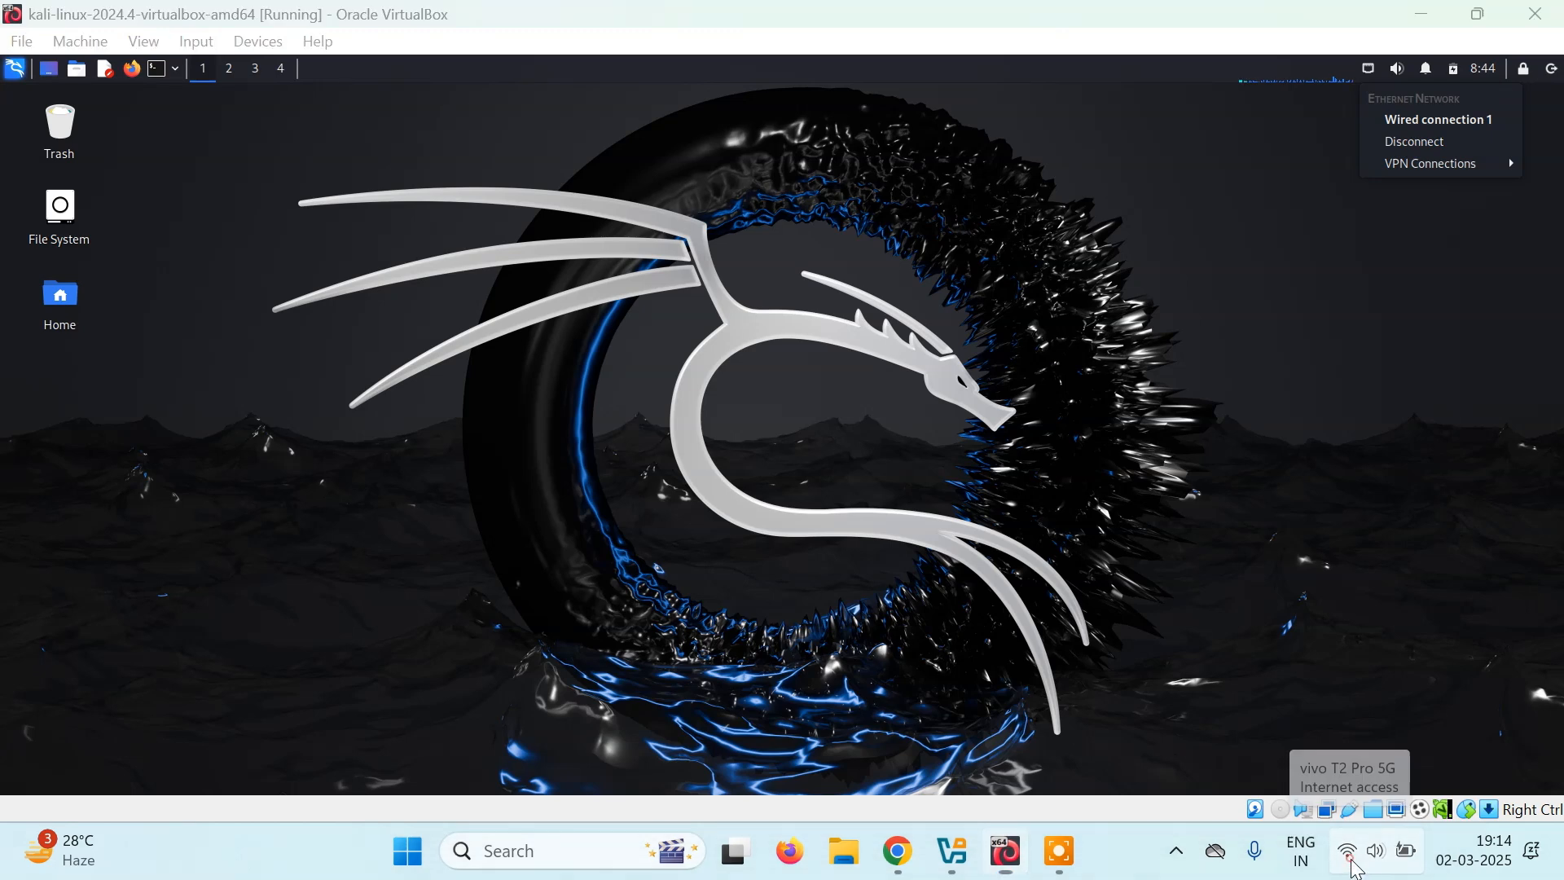
click(1345, 850)
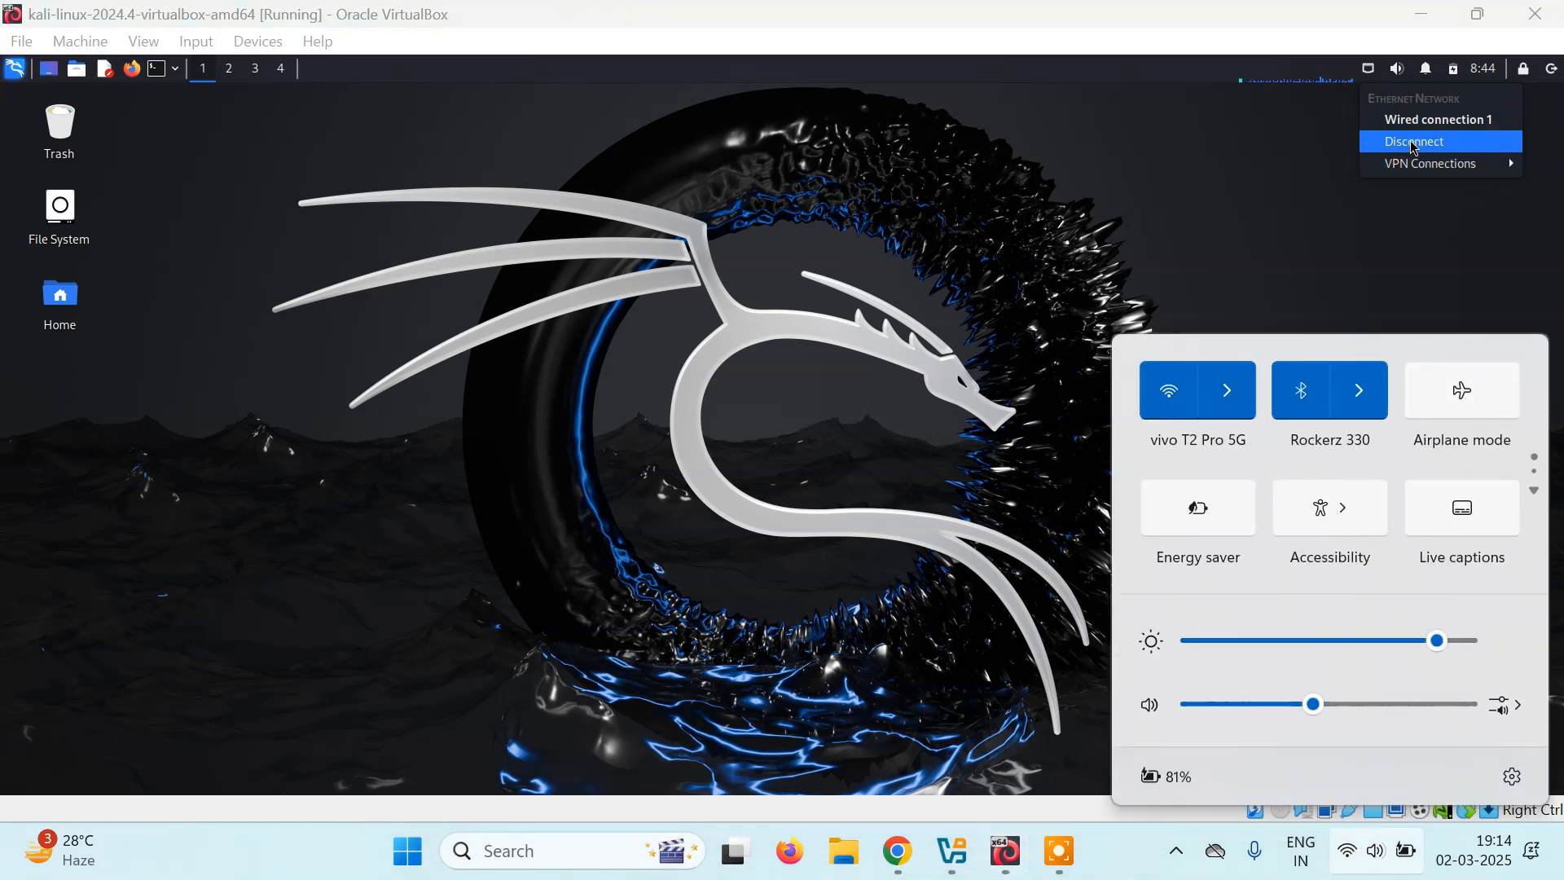
mouse_move(1291, 145)
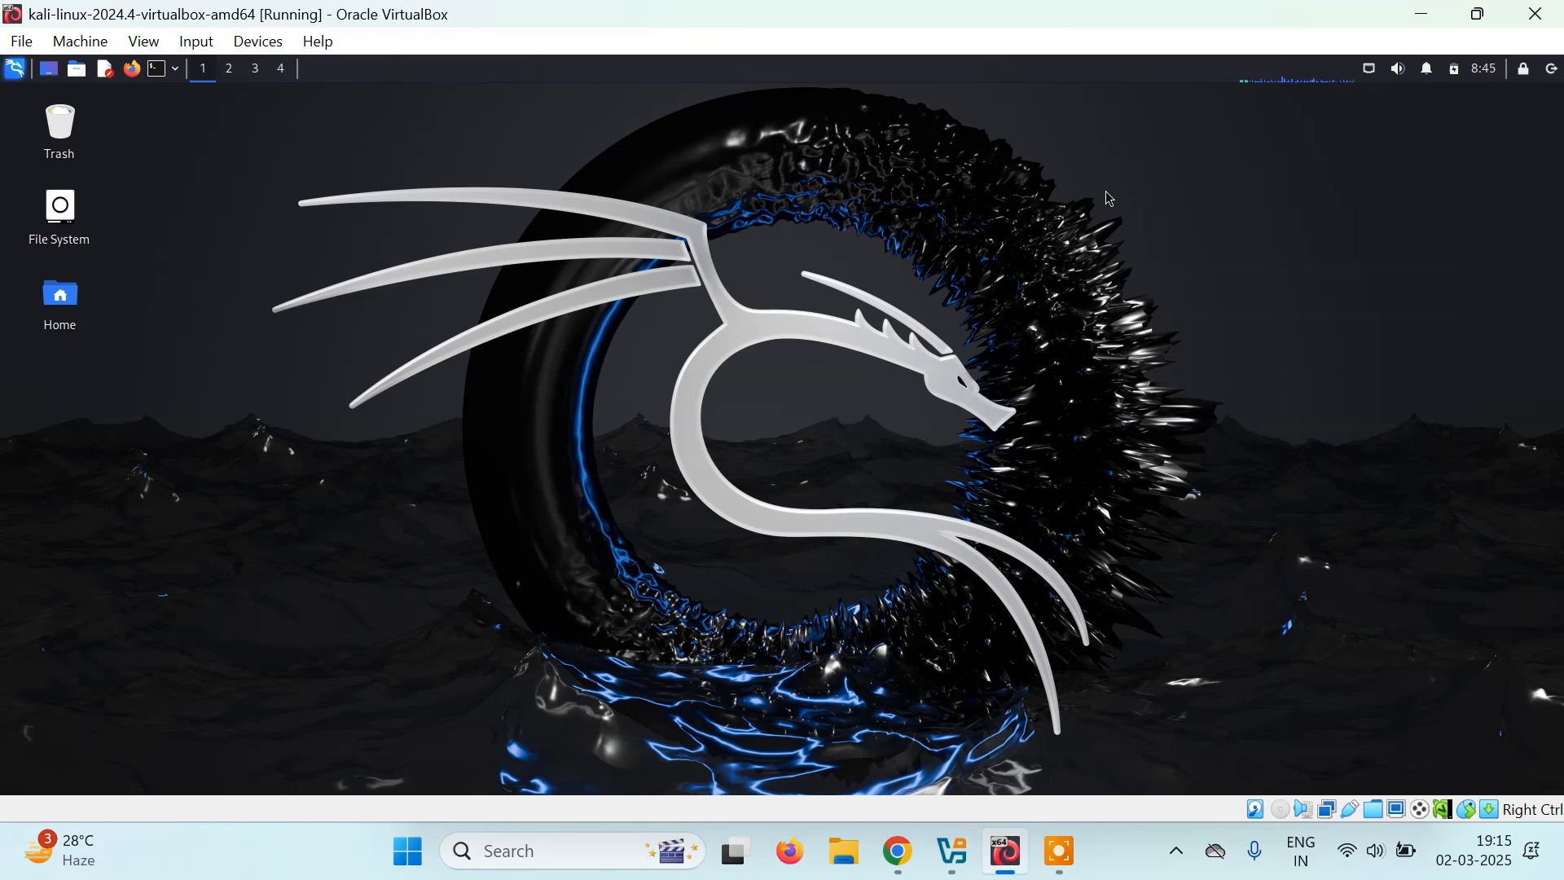
right_click(870, 187)
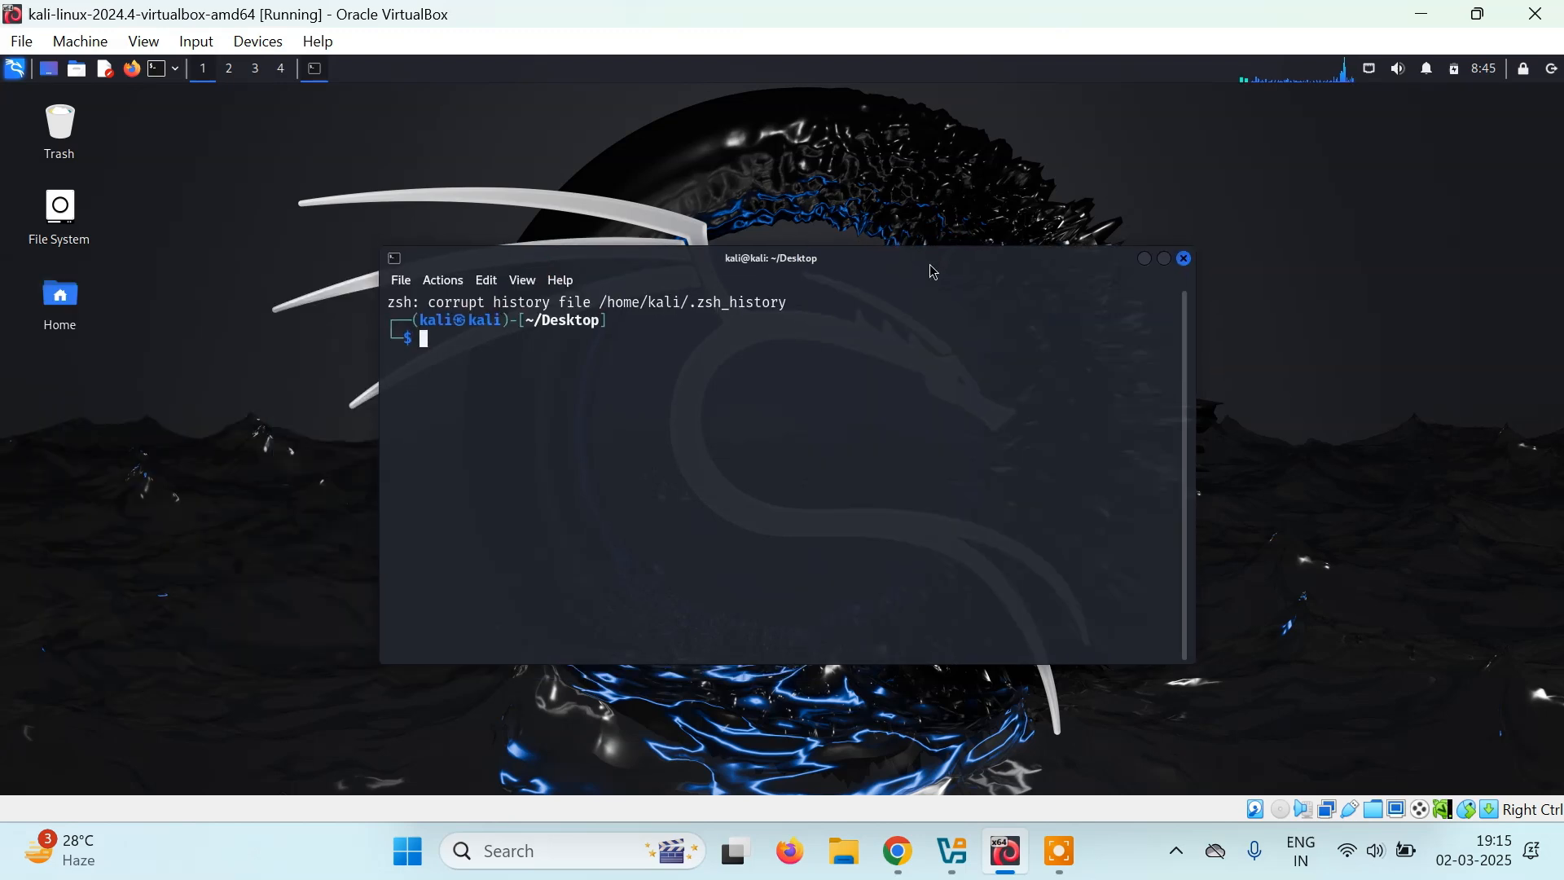
text(ifconfig)
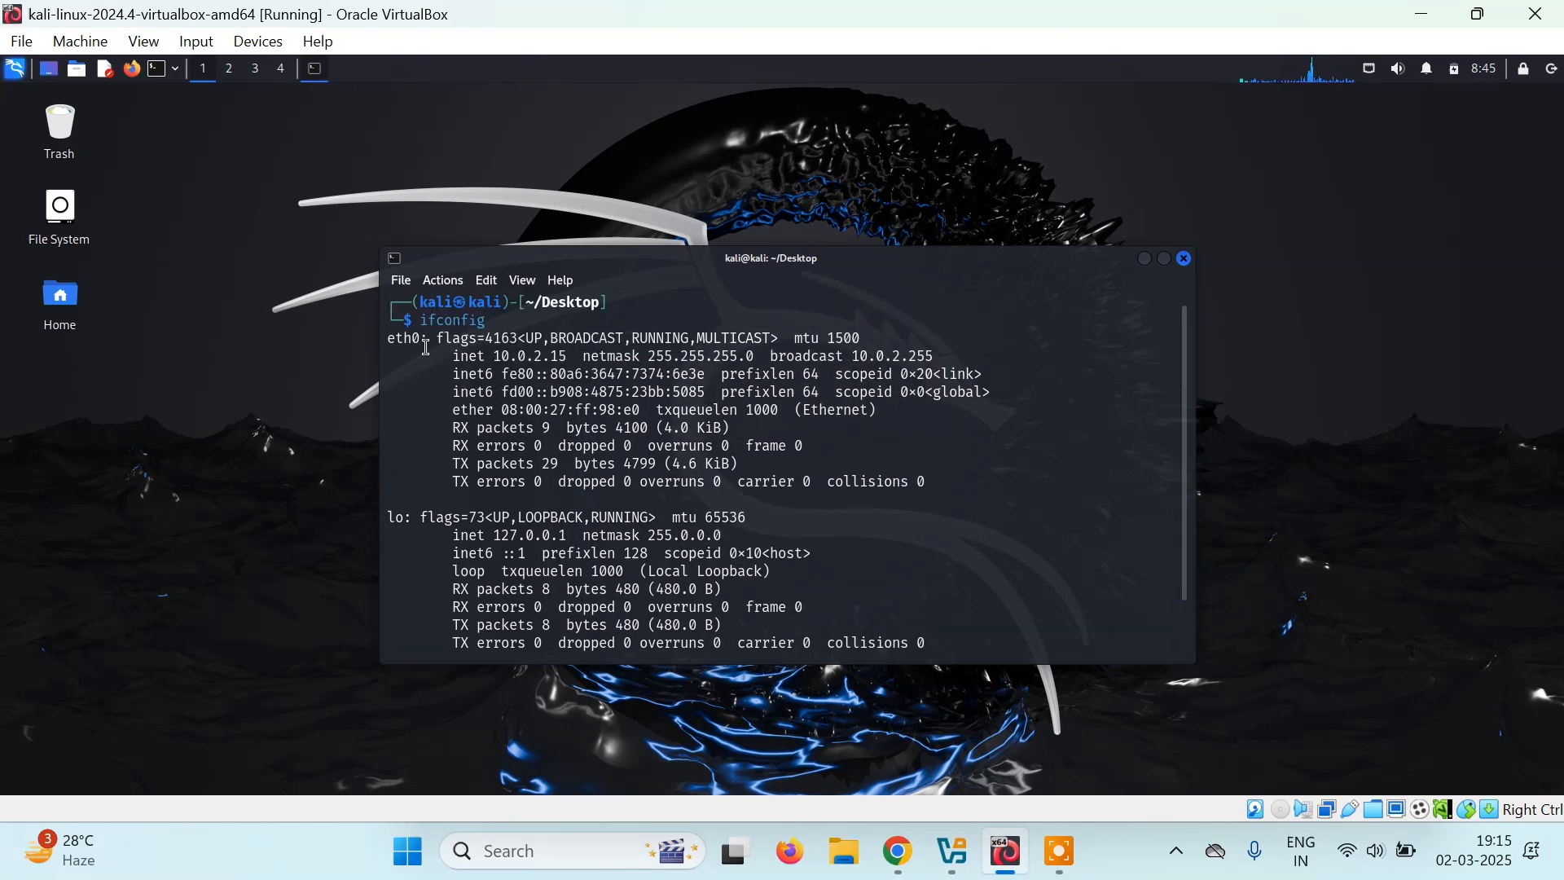
mouse_move(718, 428)
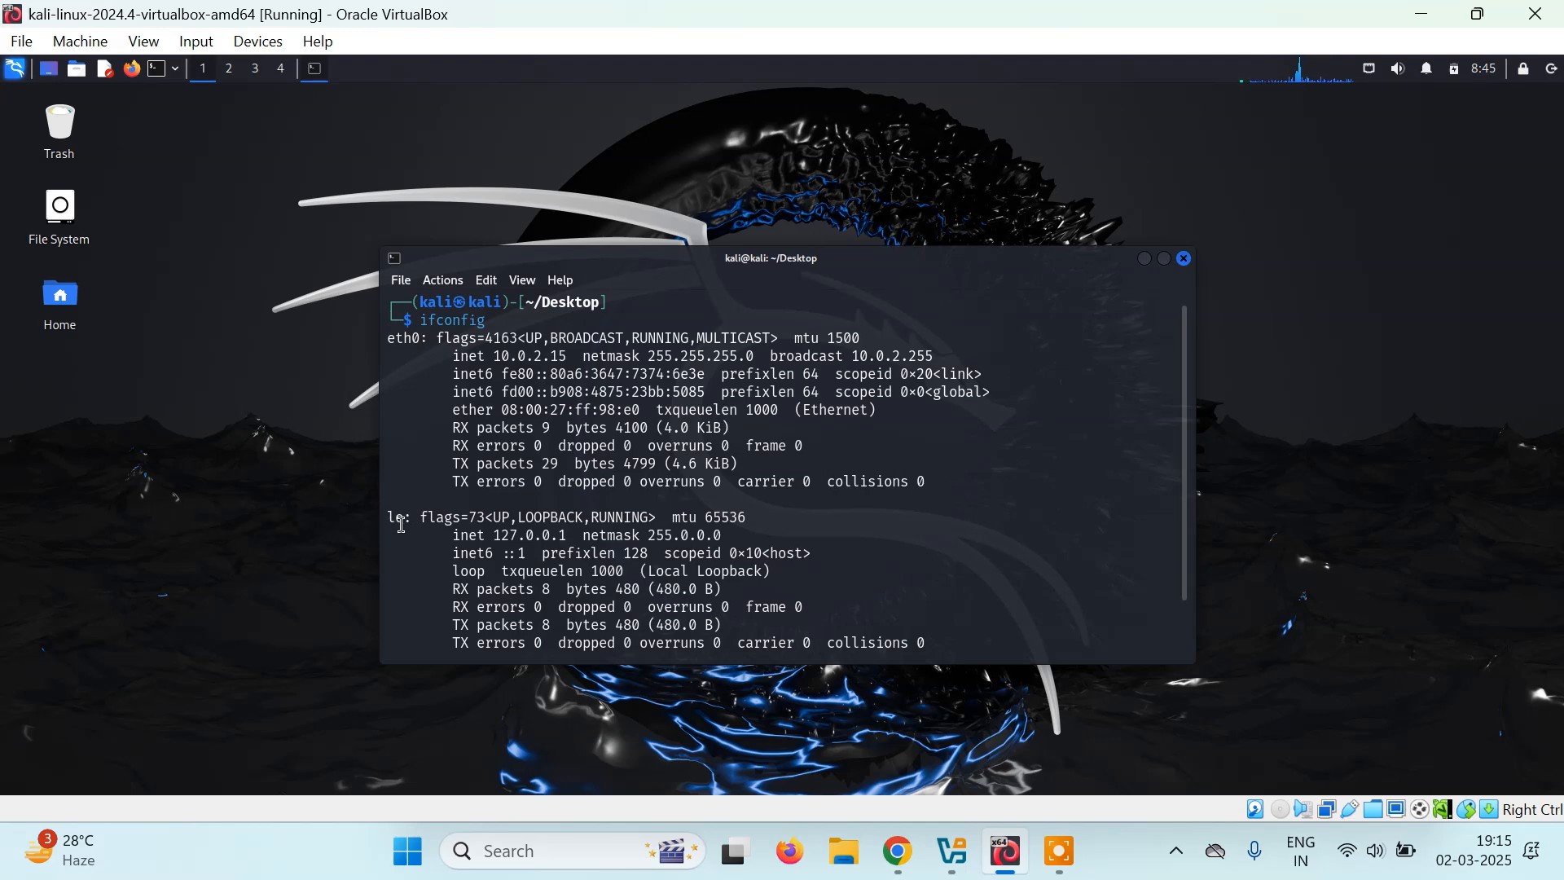
mouse_move(450, 535)
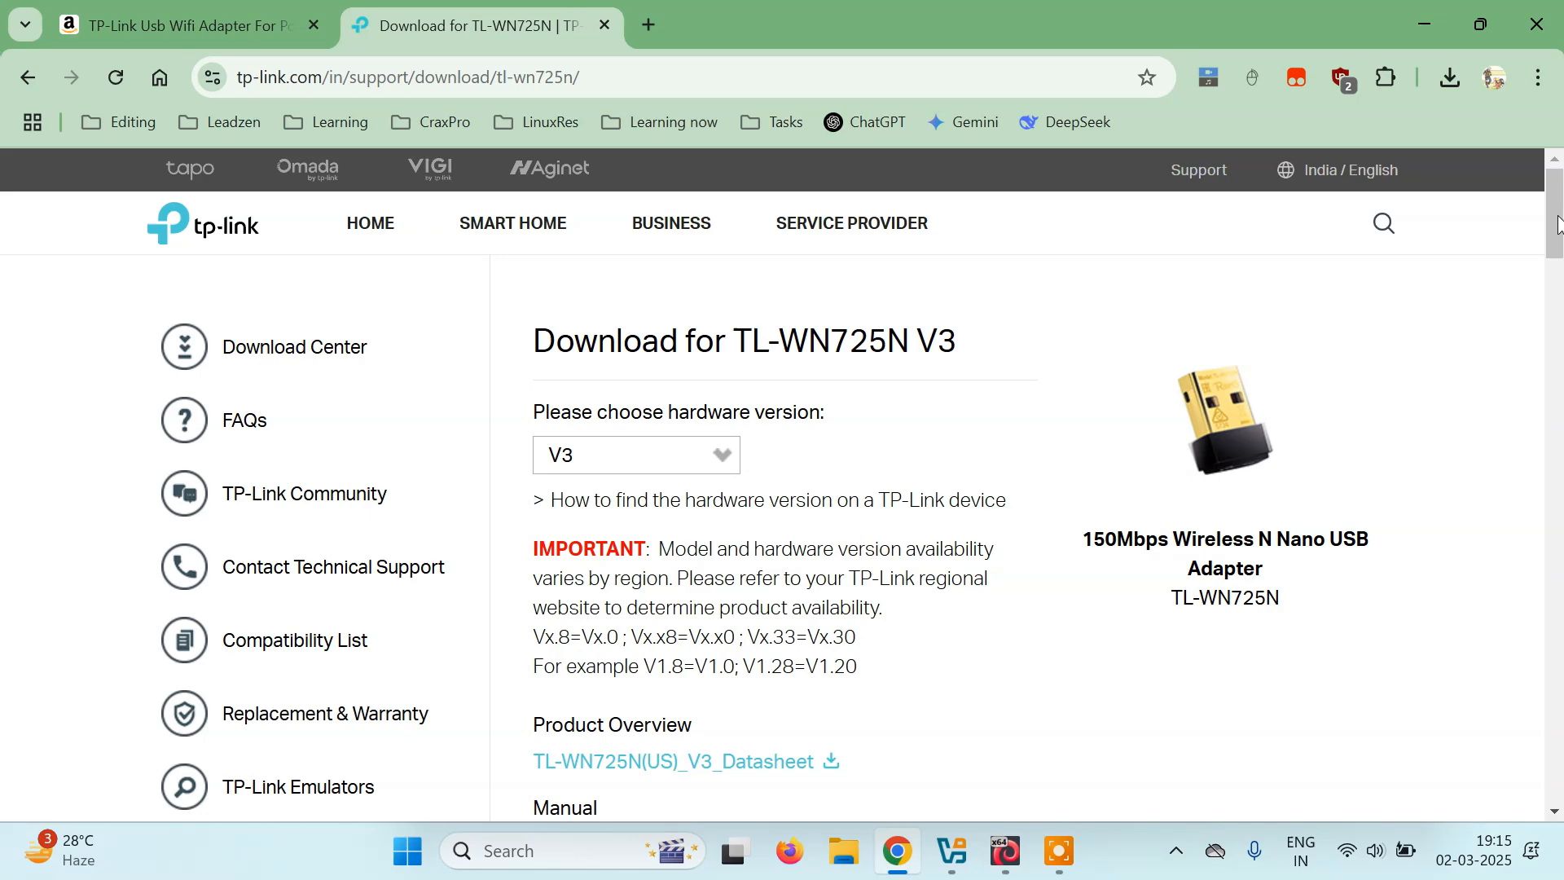
Browse the Amazon listing for the TP-Link TL-WN725N N150 Nano USB adapter at ₹499.
scroll(down, 3)
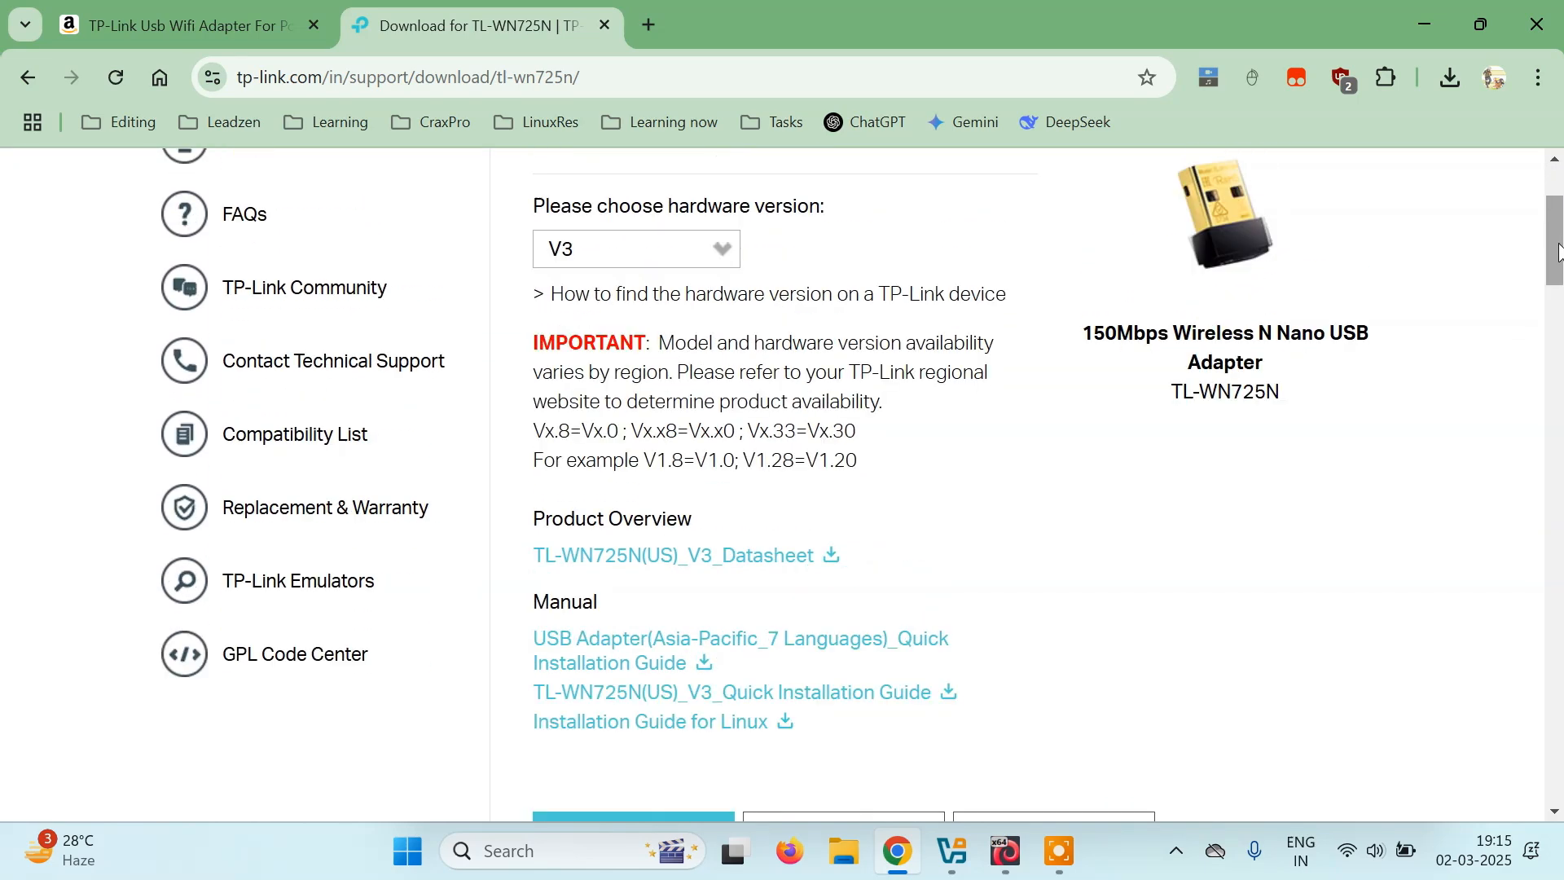
click(180, 24)
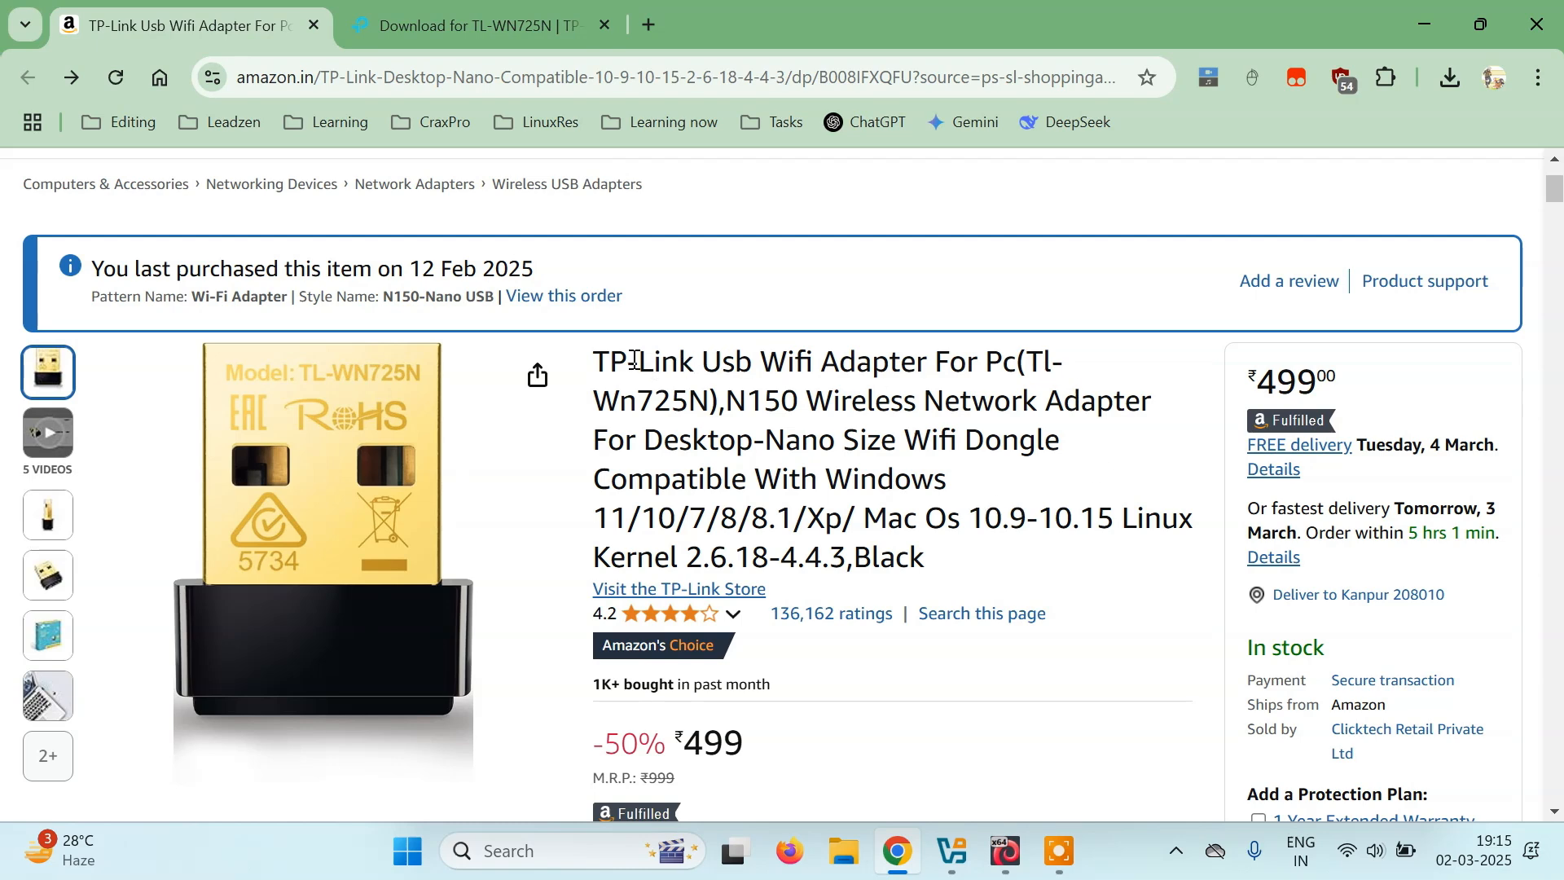
mouse_move(965, 360)
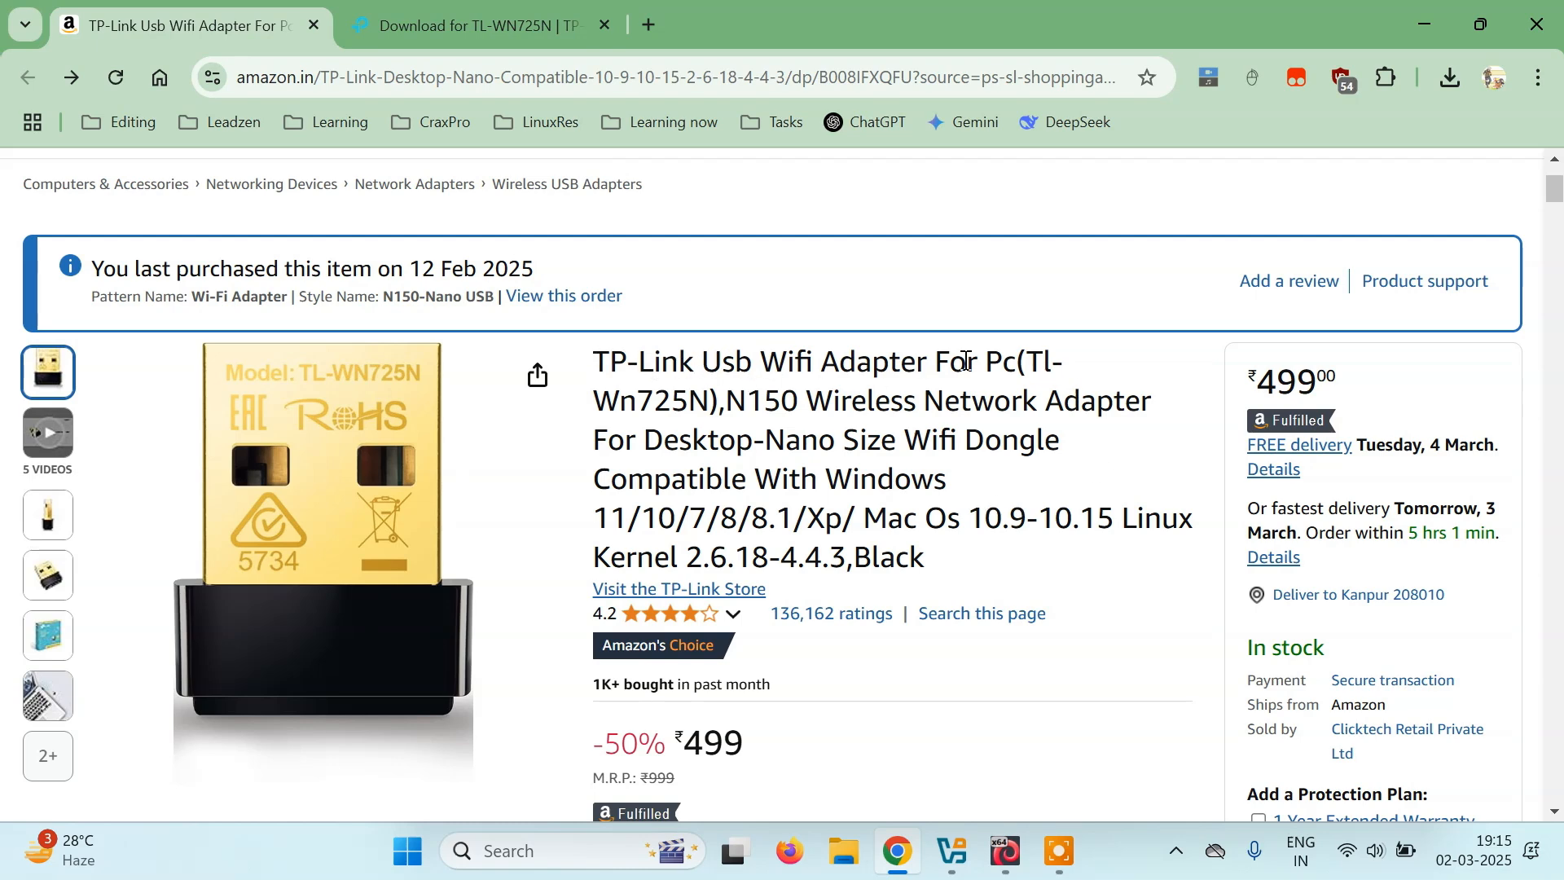
mouse_move(669, 404)
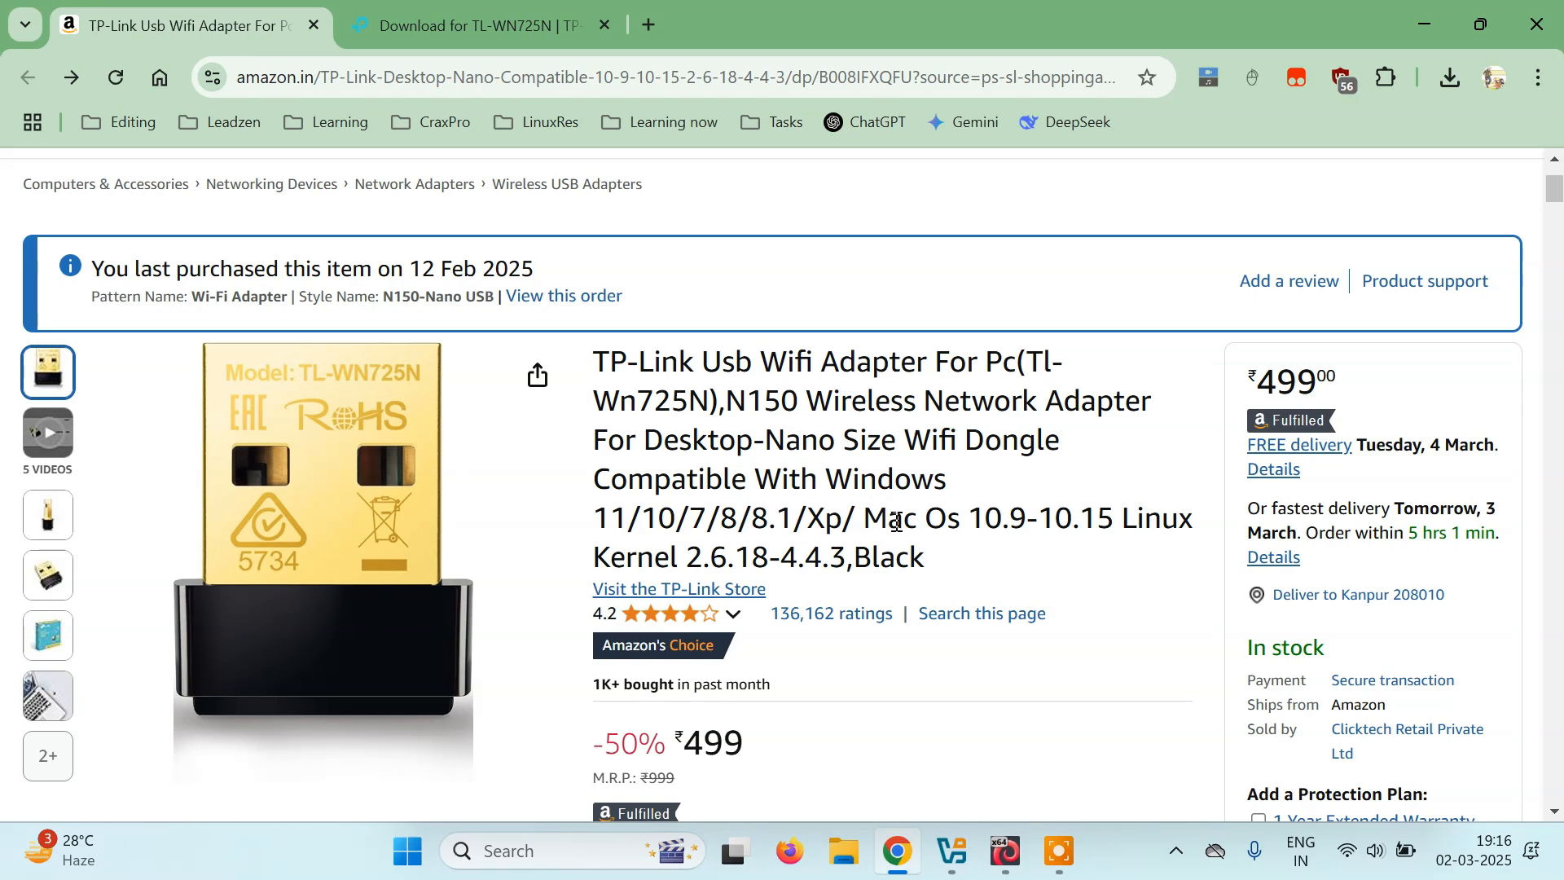
mouse_move(784, 551)
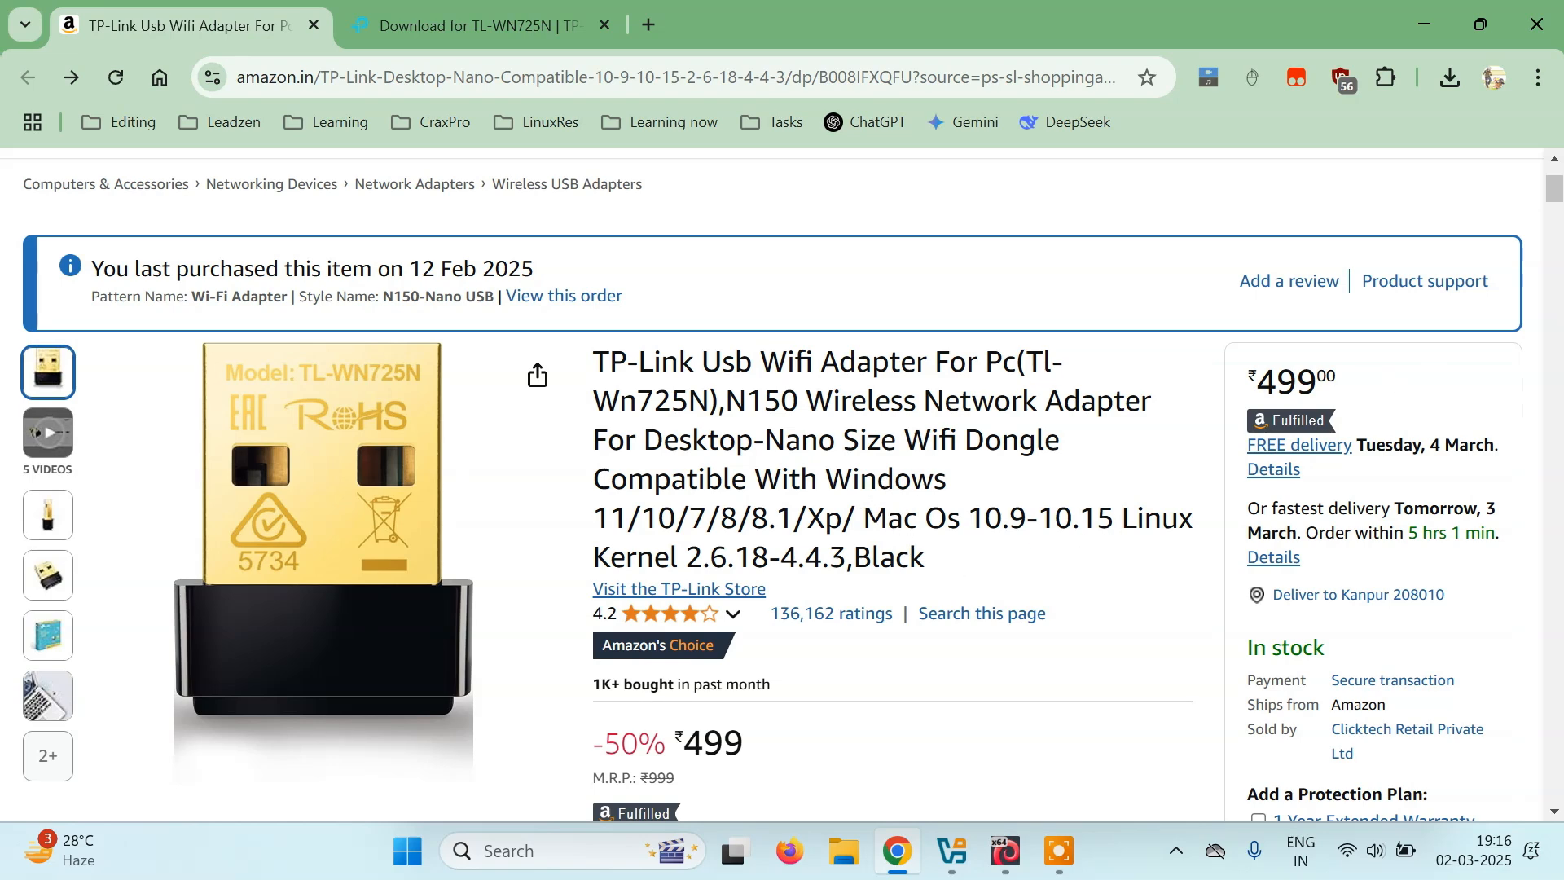
scroll(down, 3)
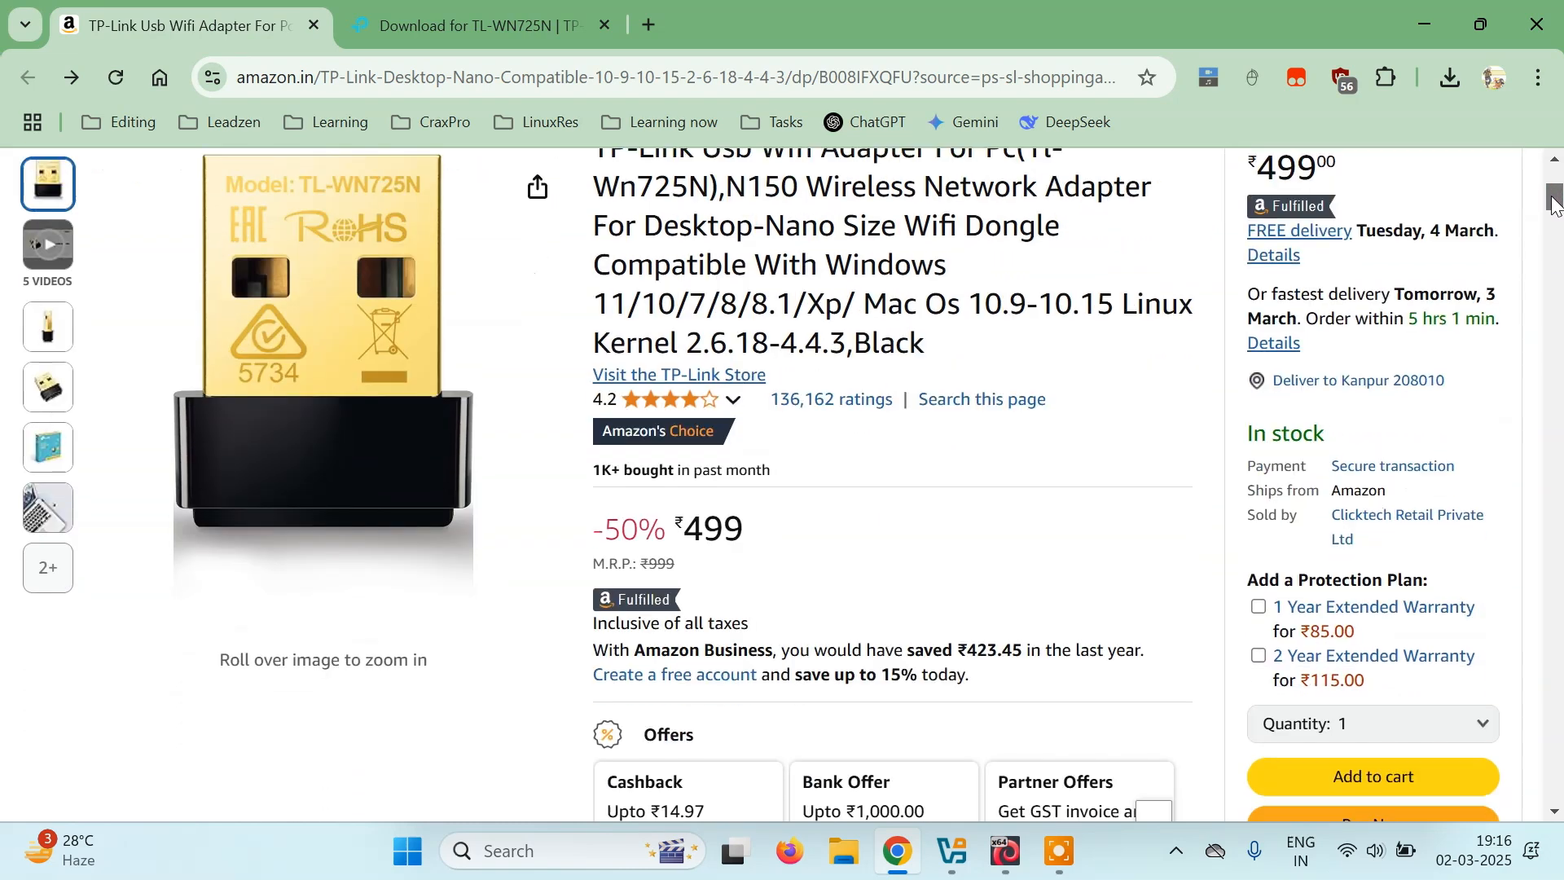
scroll(down, 3)
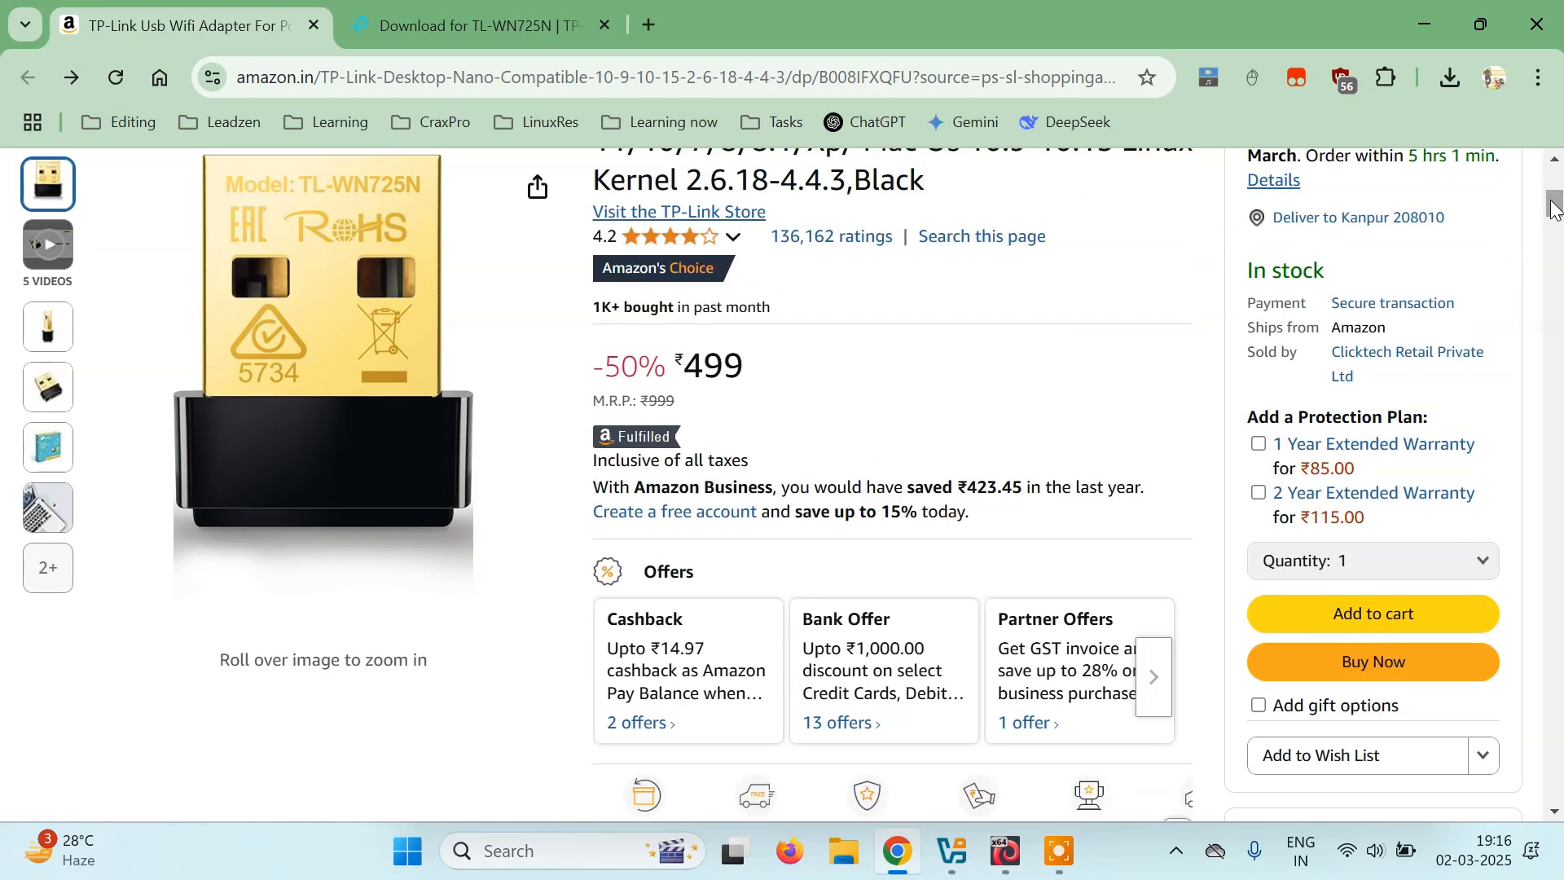
scroll(down, 3)
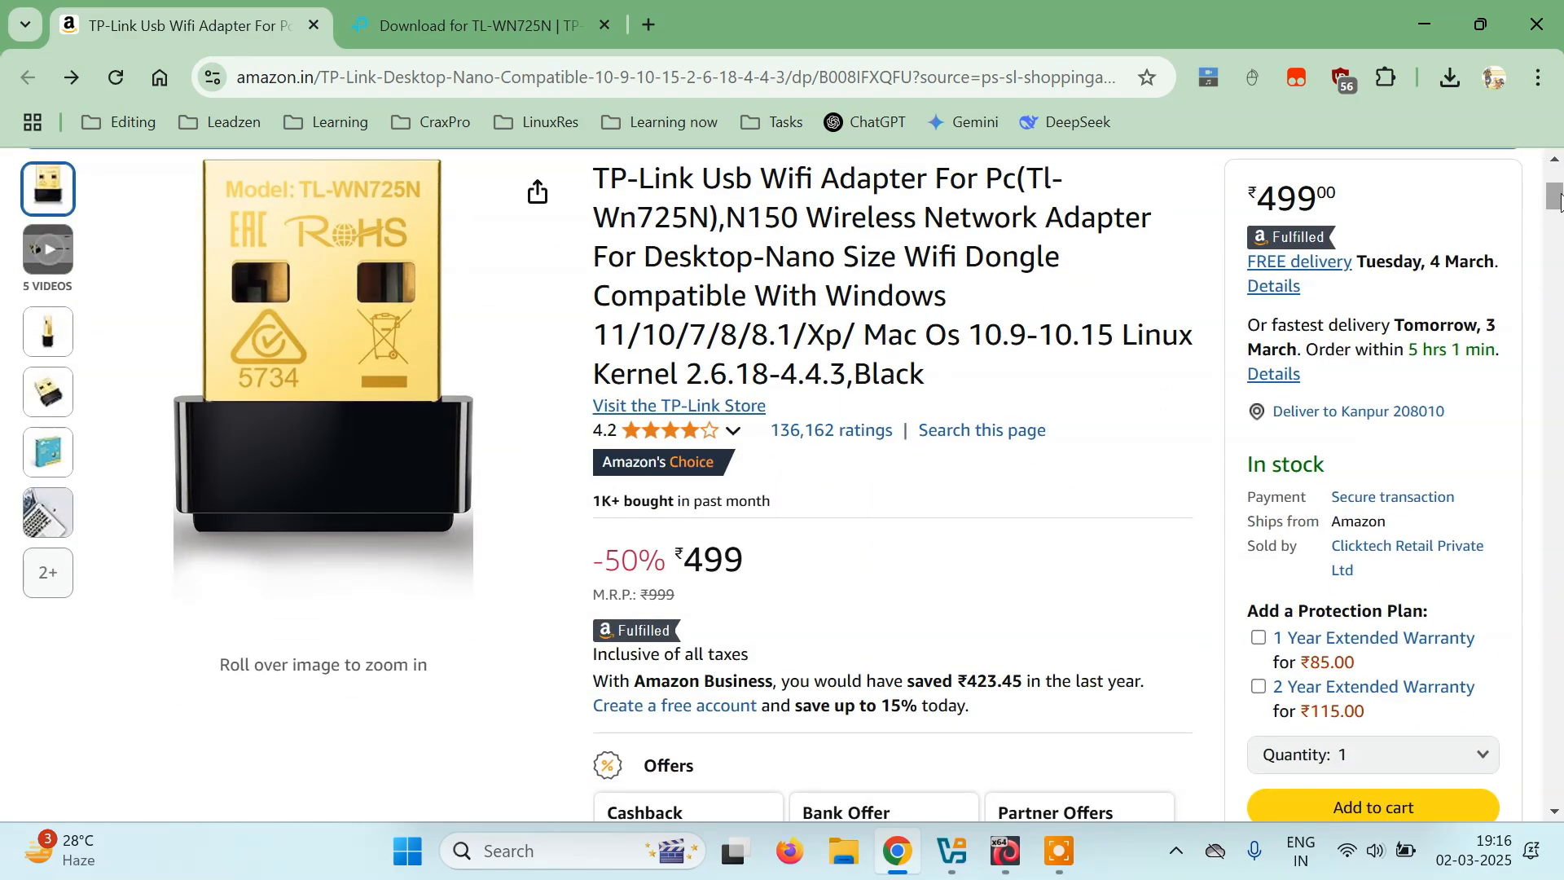
scroll(down, 3)
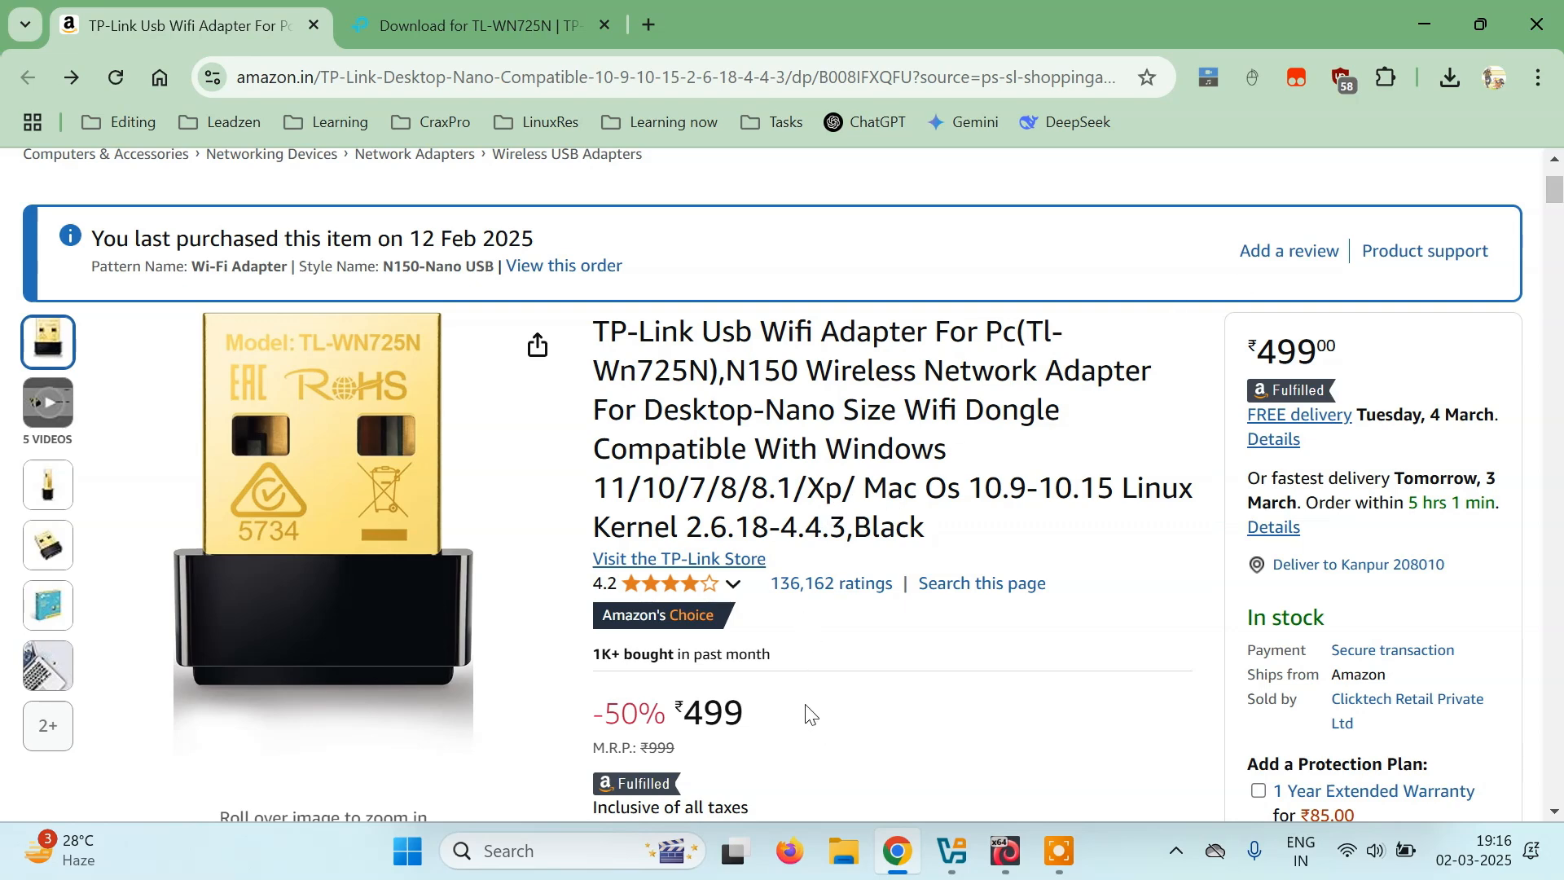
mouse_move(825, 701)
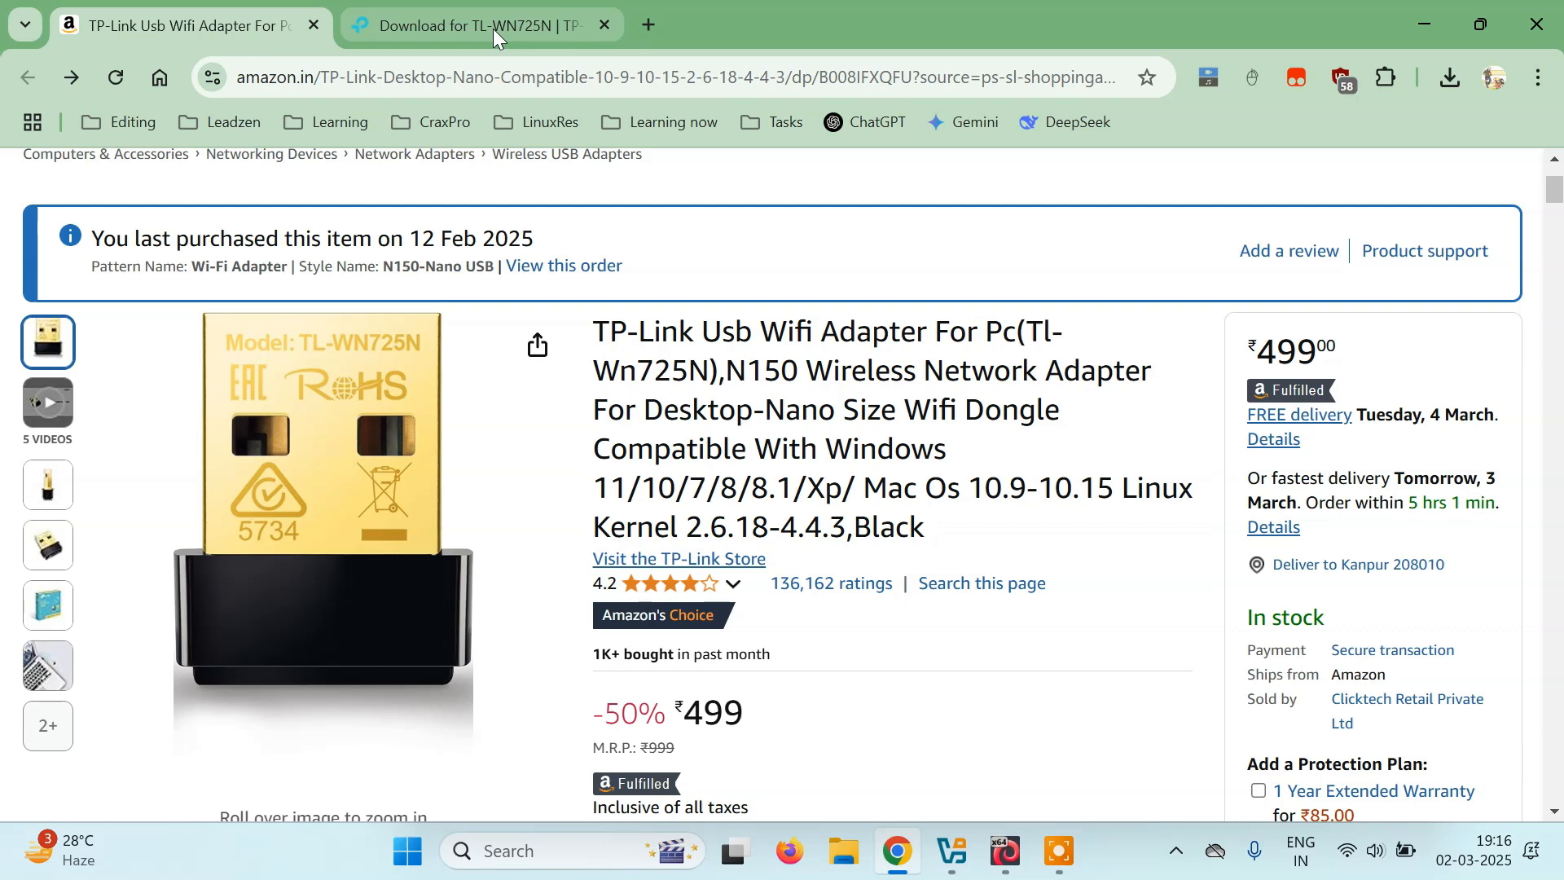
Scroll the TP-Link TL-WN725N V3 support page down to its driver list.
click(469, 25)
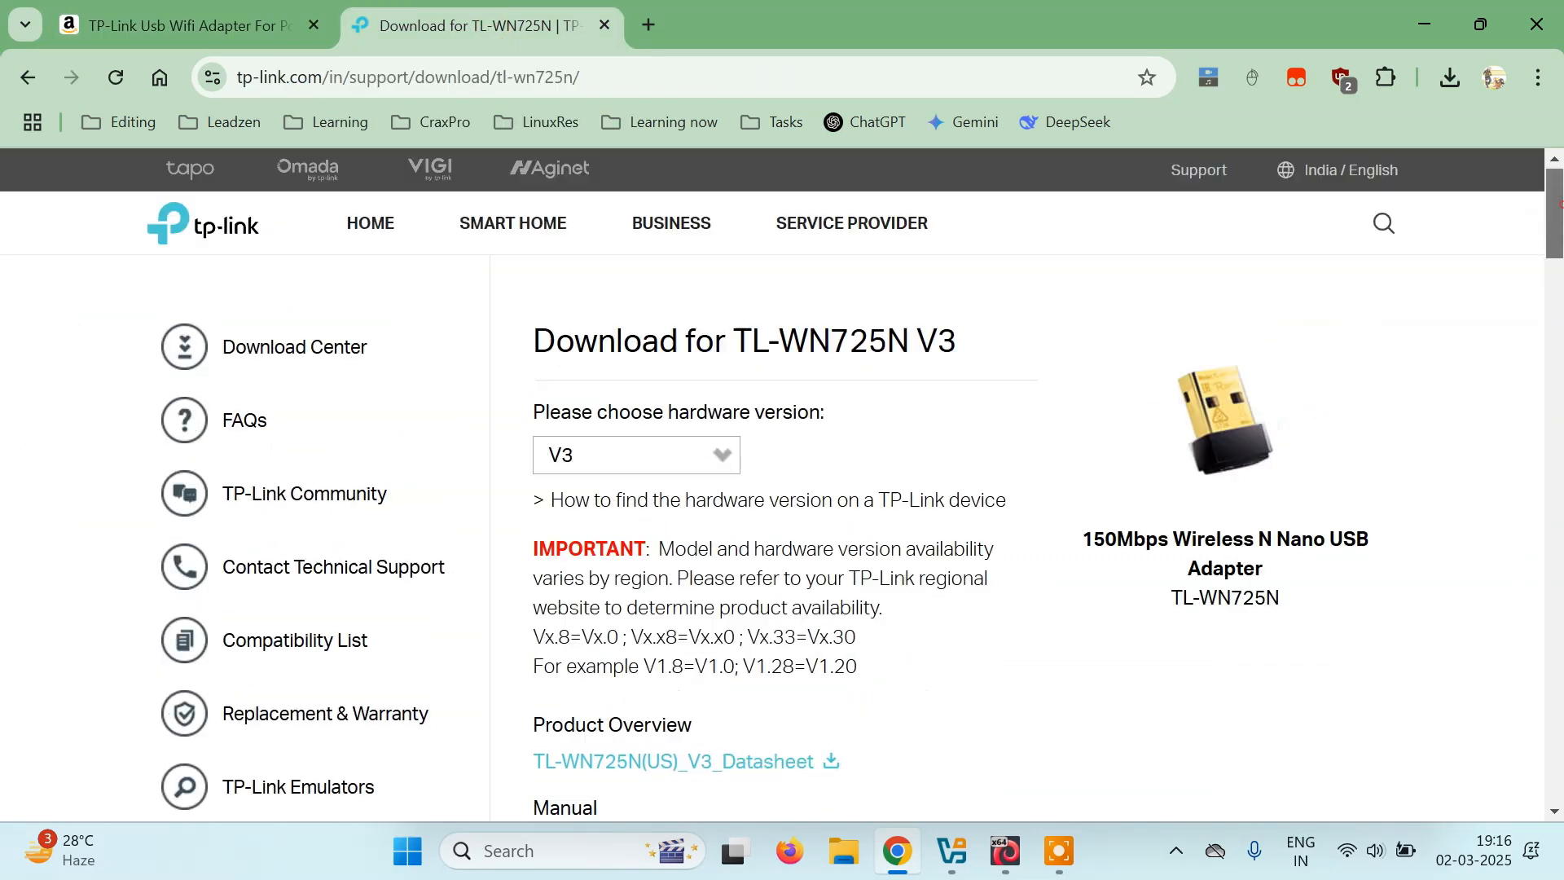
scroll(down, 3)
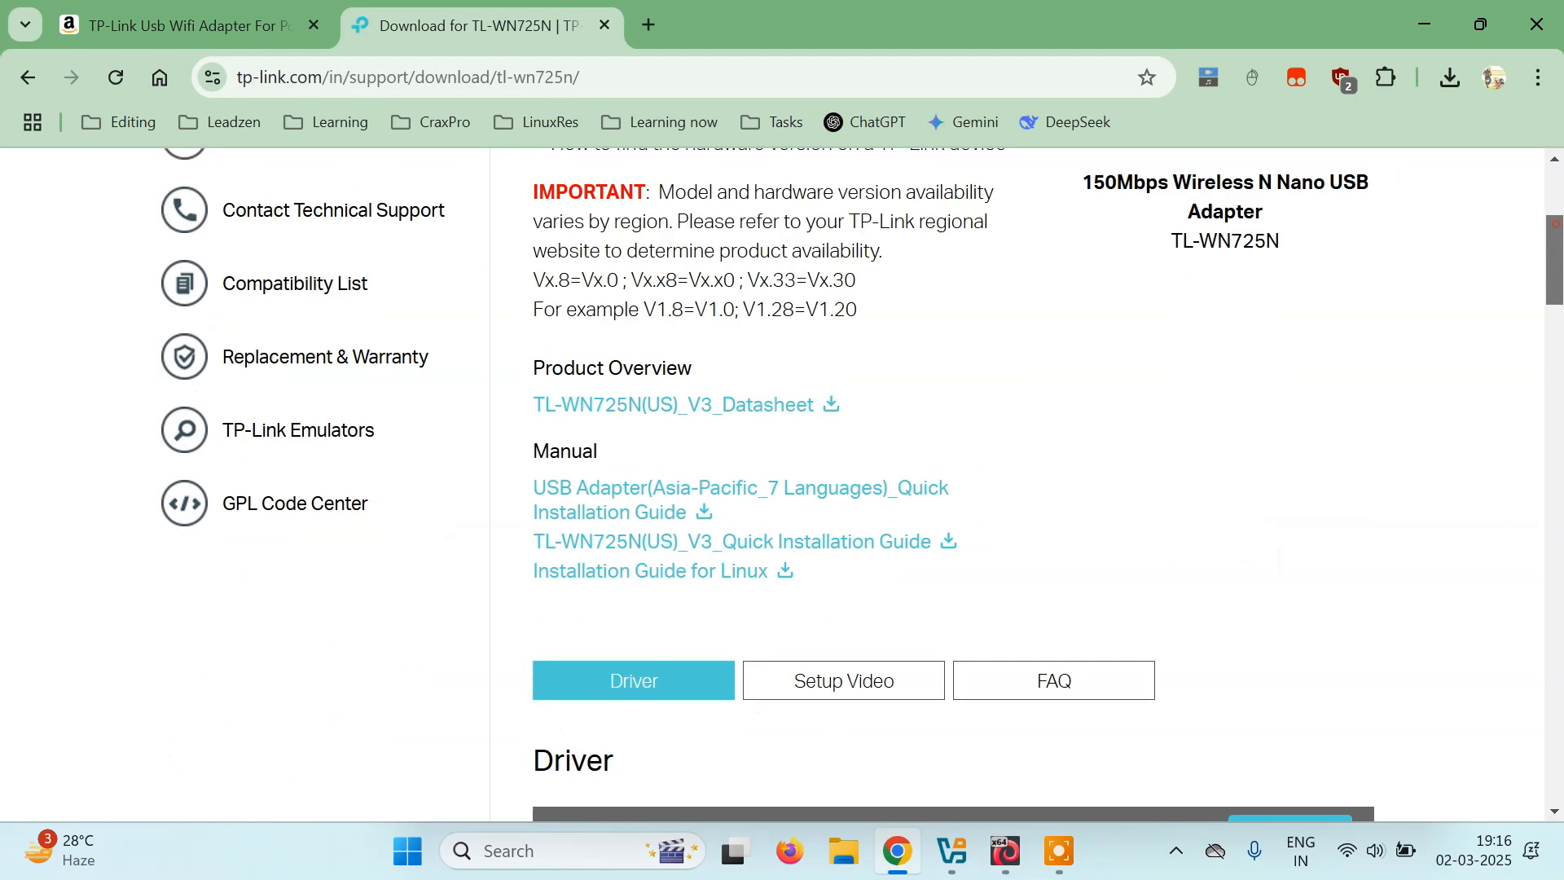
scroll(down, 3)
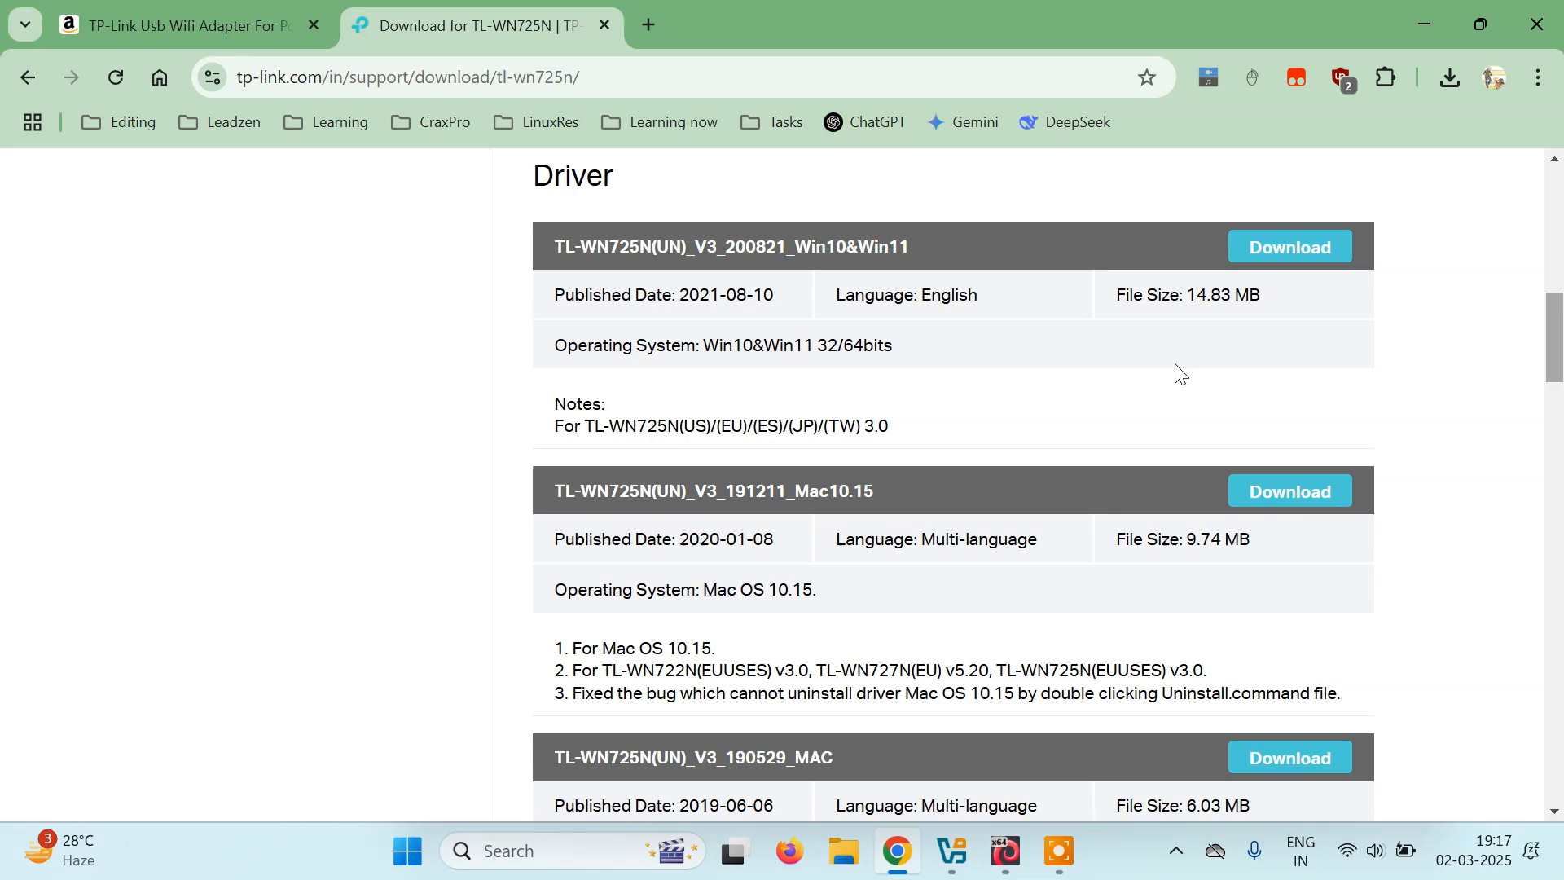
mouse_move(1354, 816)
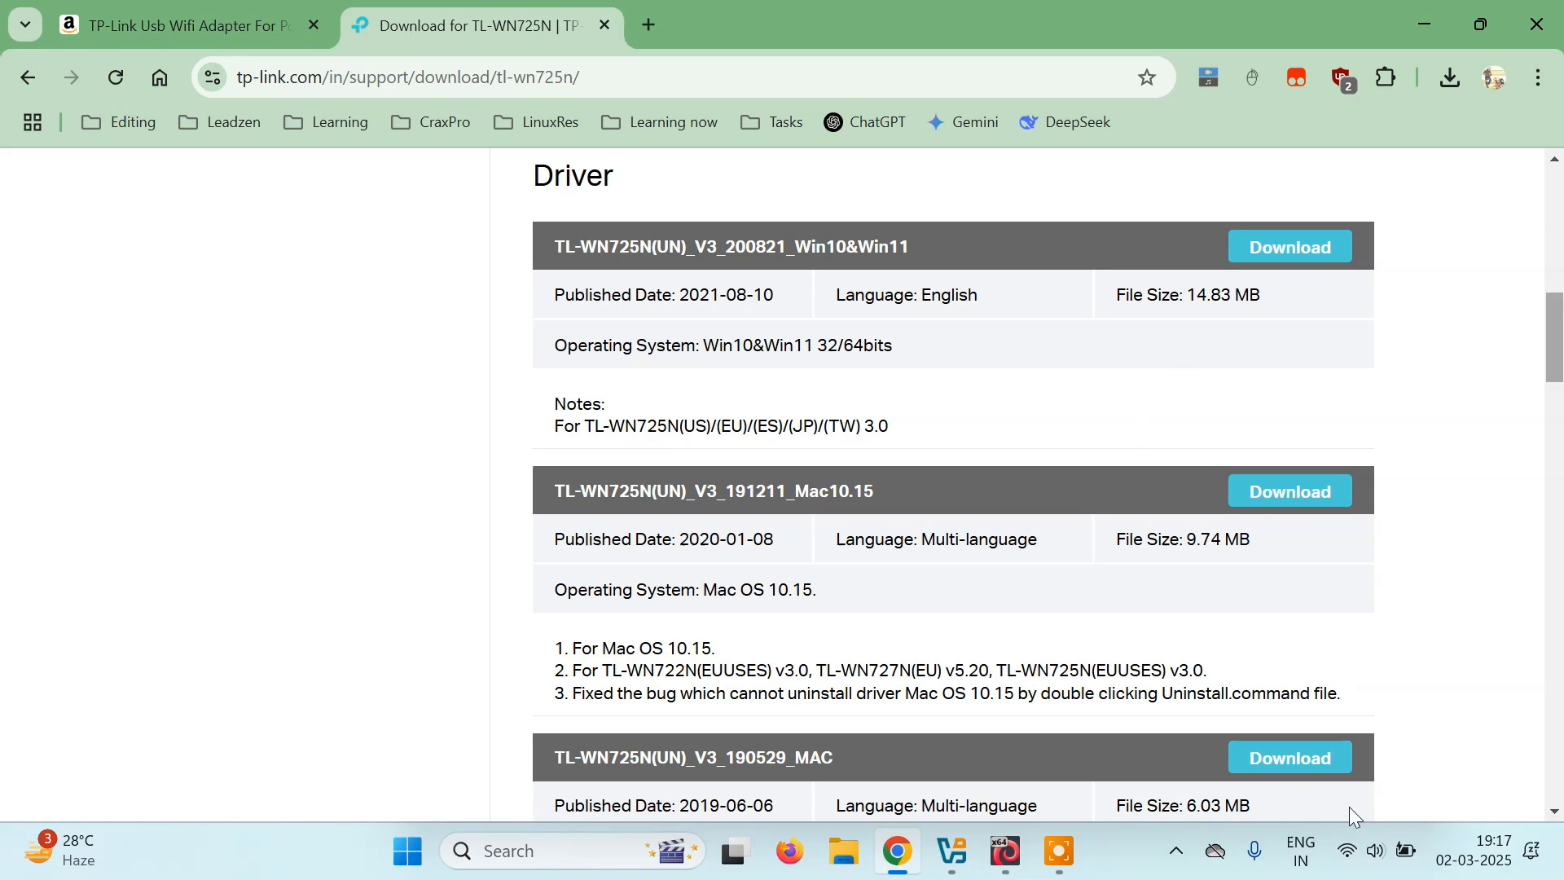
mouse_move(1175, 850)
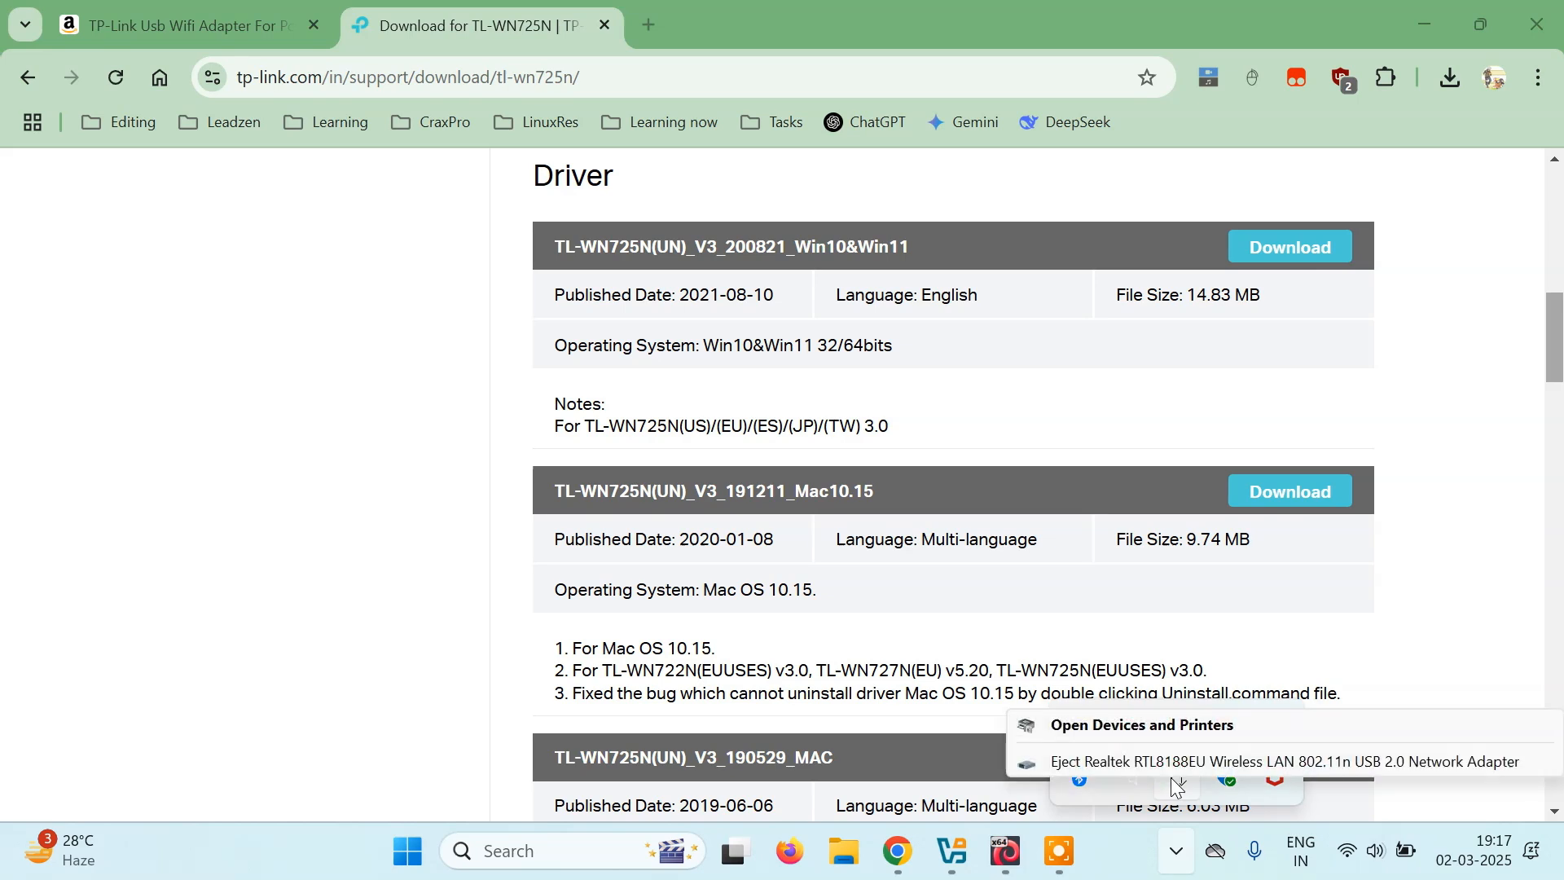
mouse_move(1140, 750)
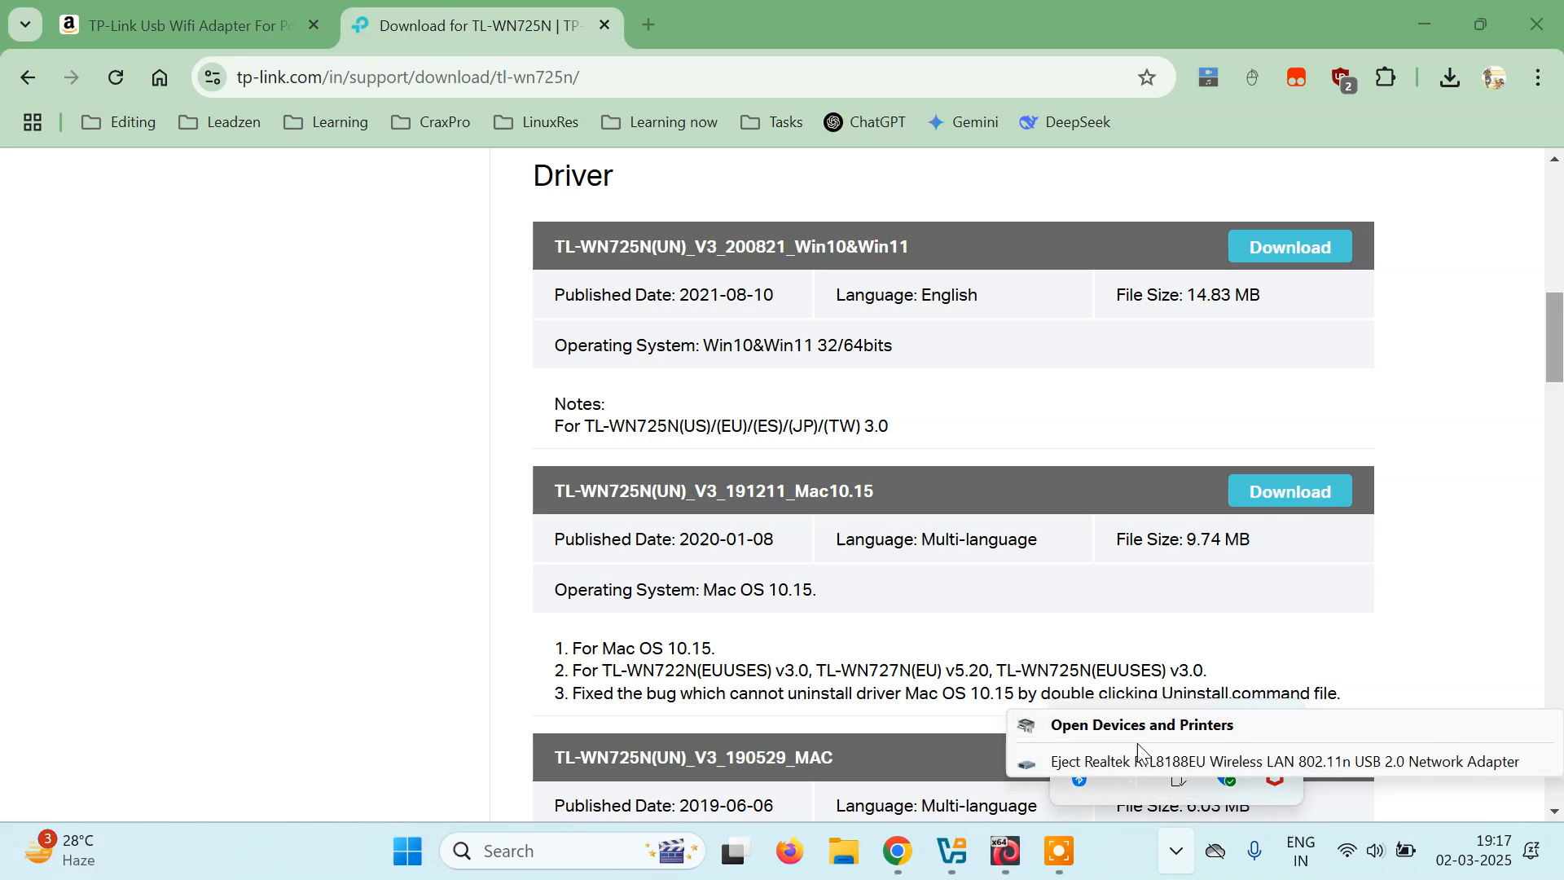
mouse_move(1193, 767)
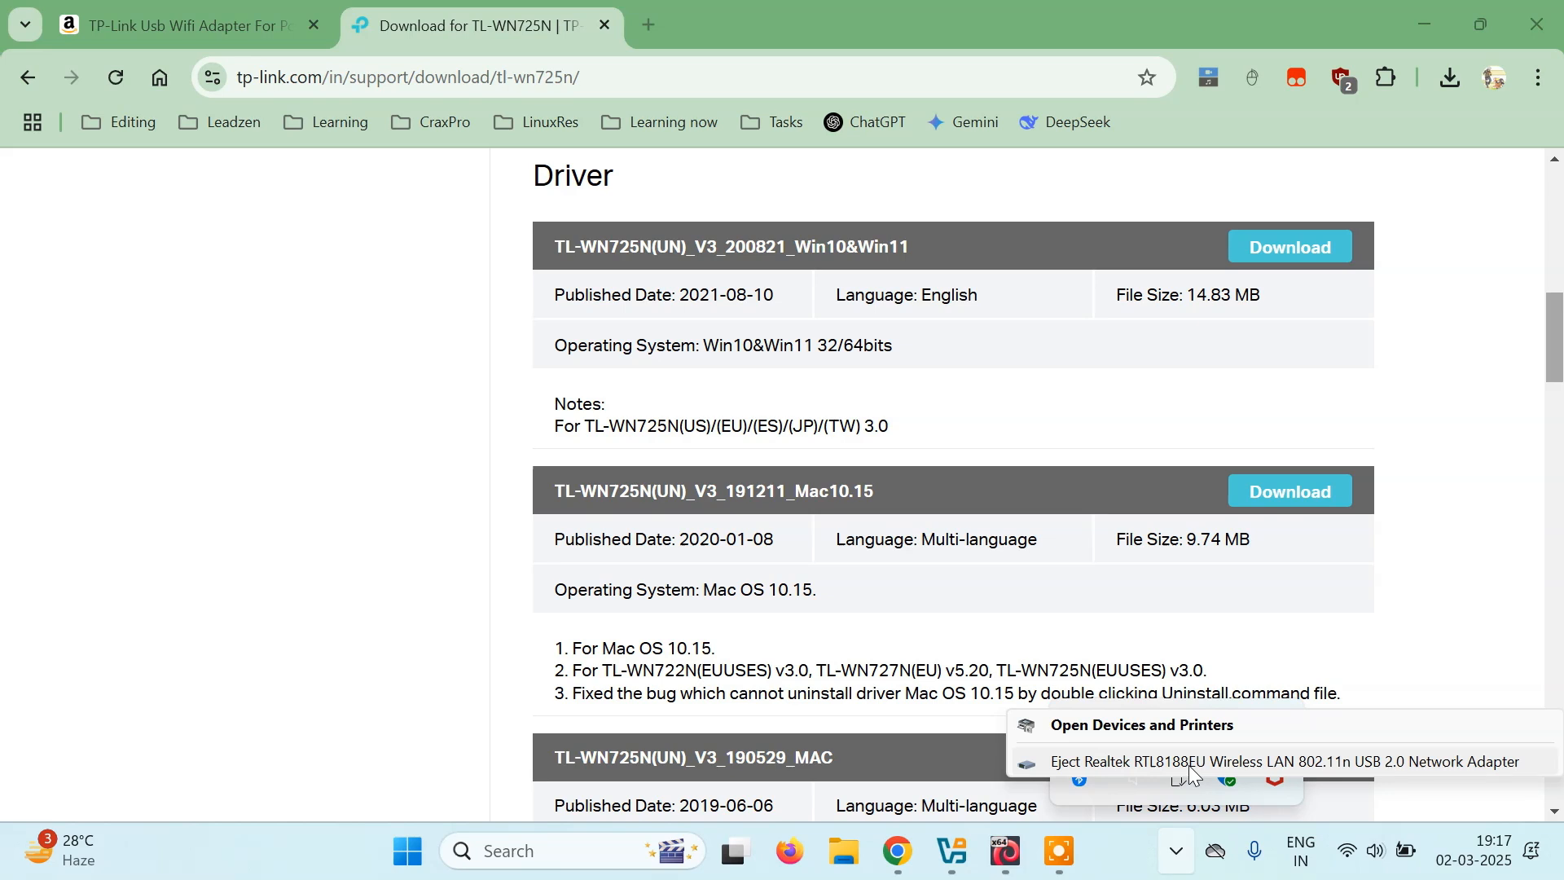
mouse_move(1297, 773)
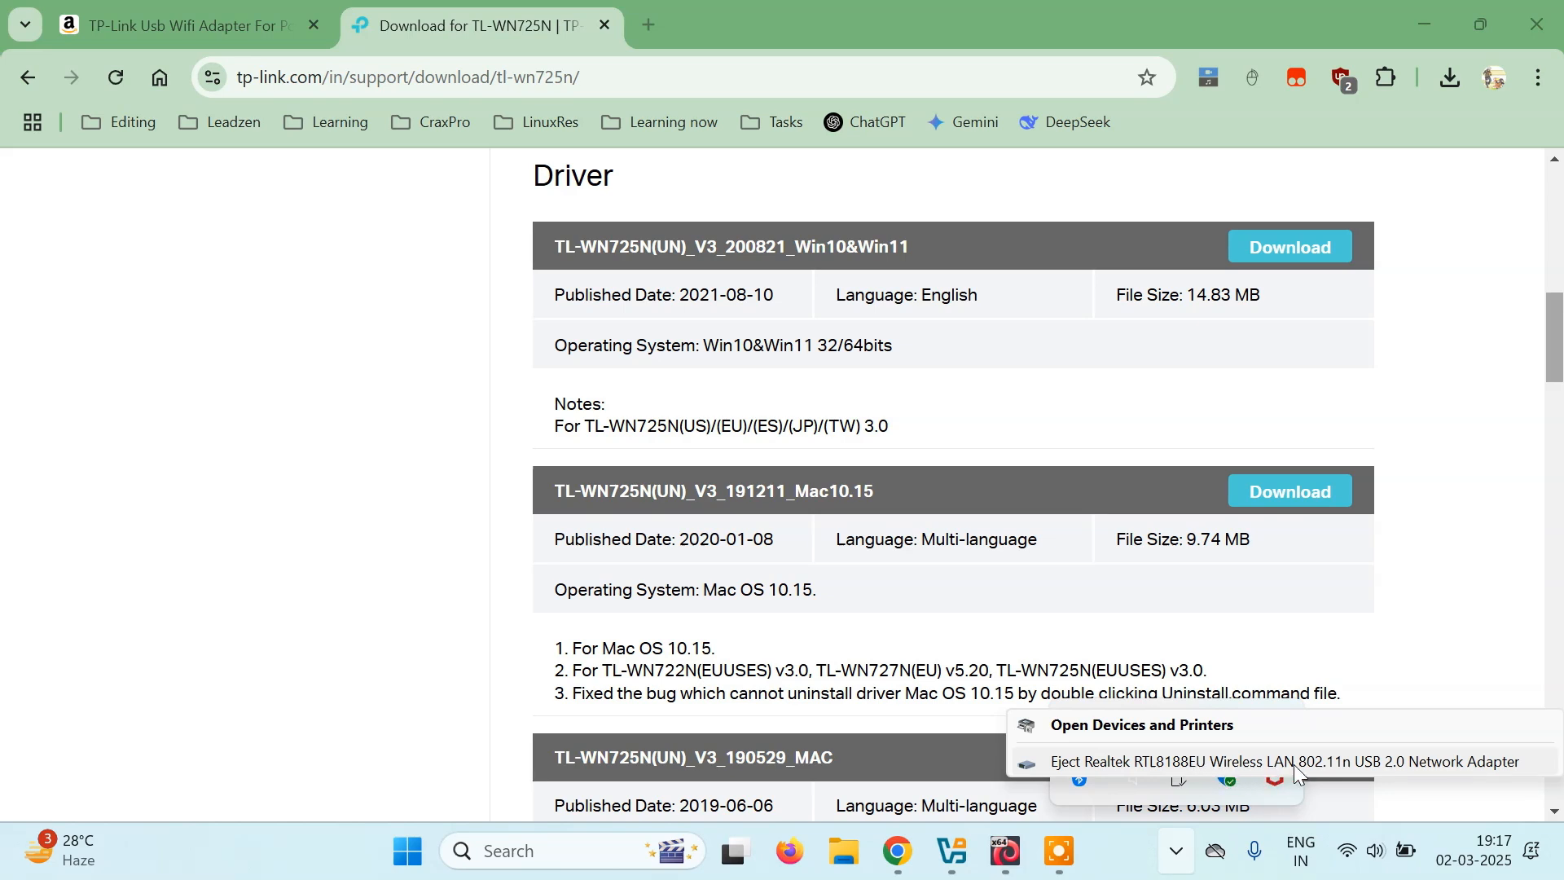
mouse_move(1379, 634)
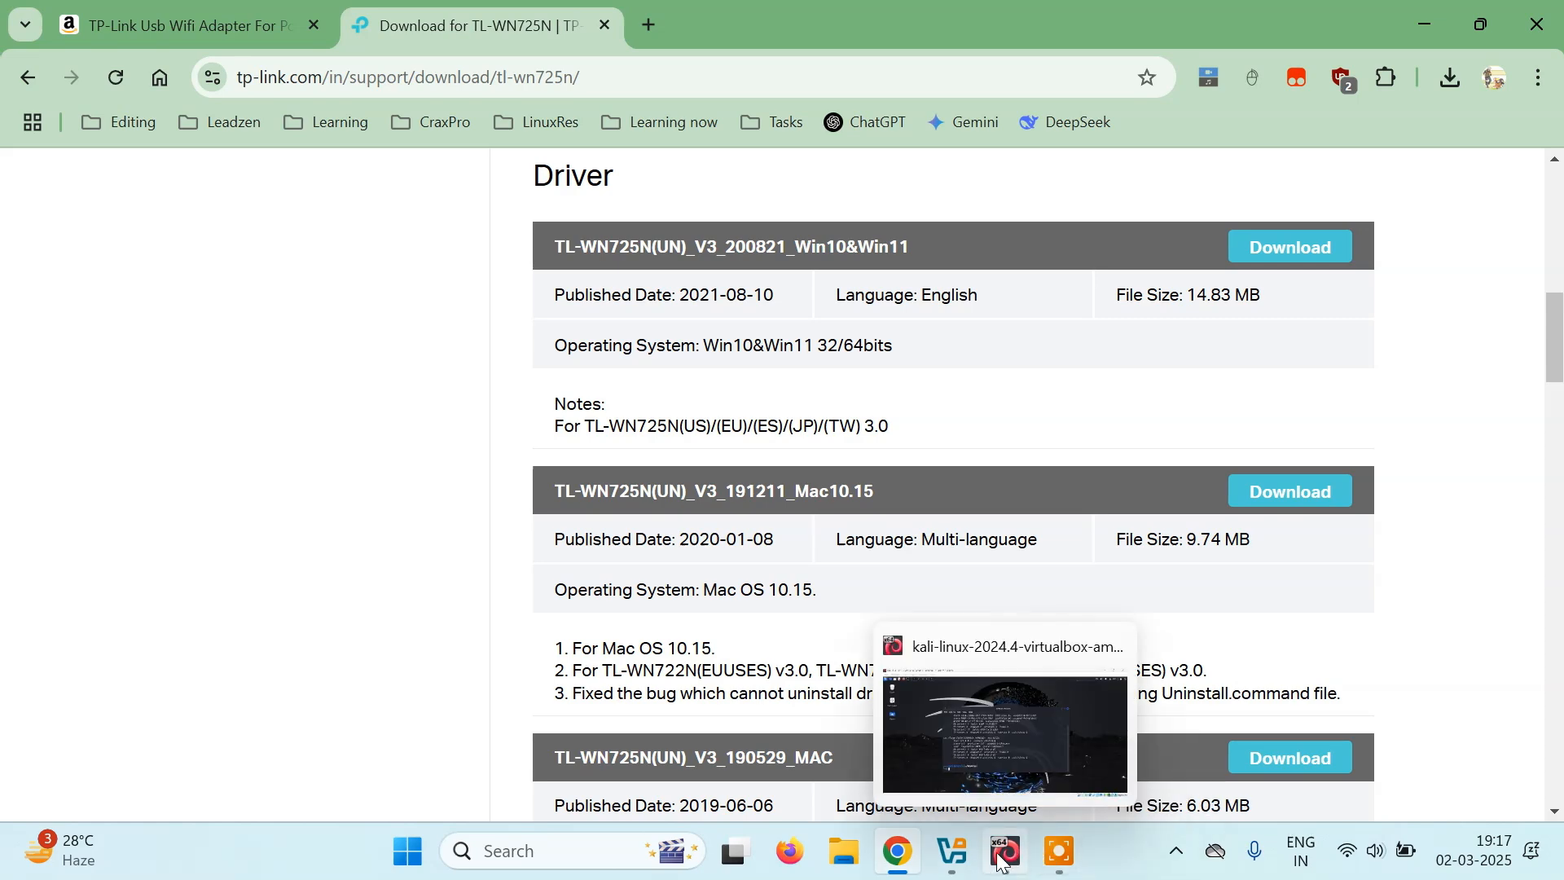
Run ifconfig and lsusb in Kali, showing no Wi-Fi interface or USB adapter yet.
click(1005, 852)
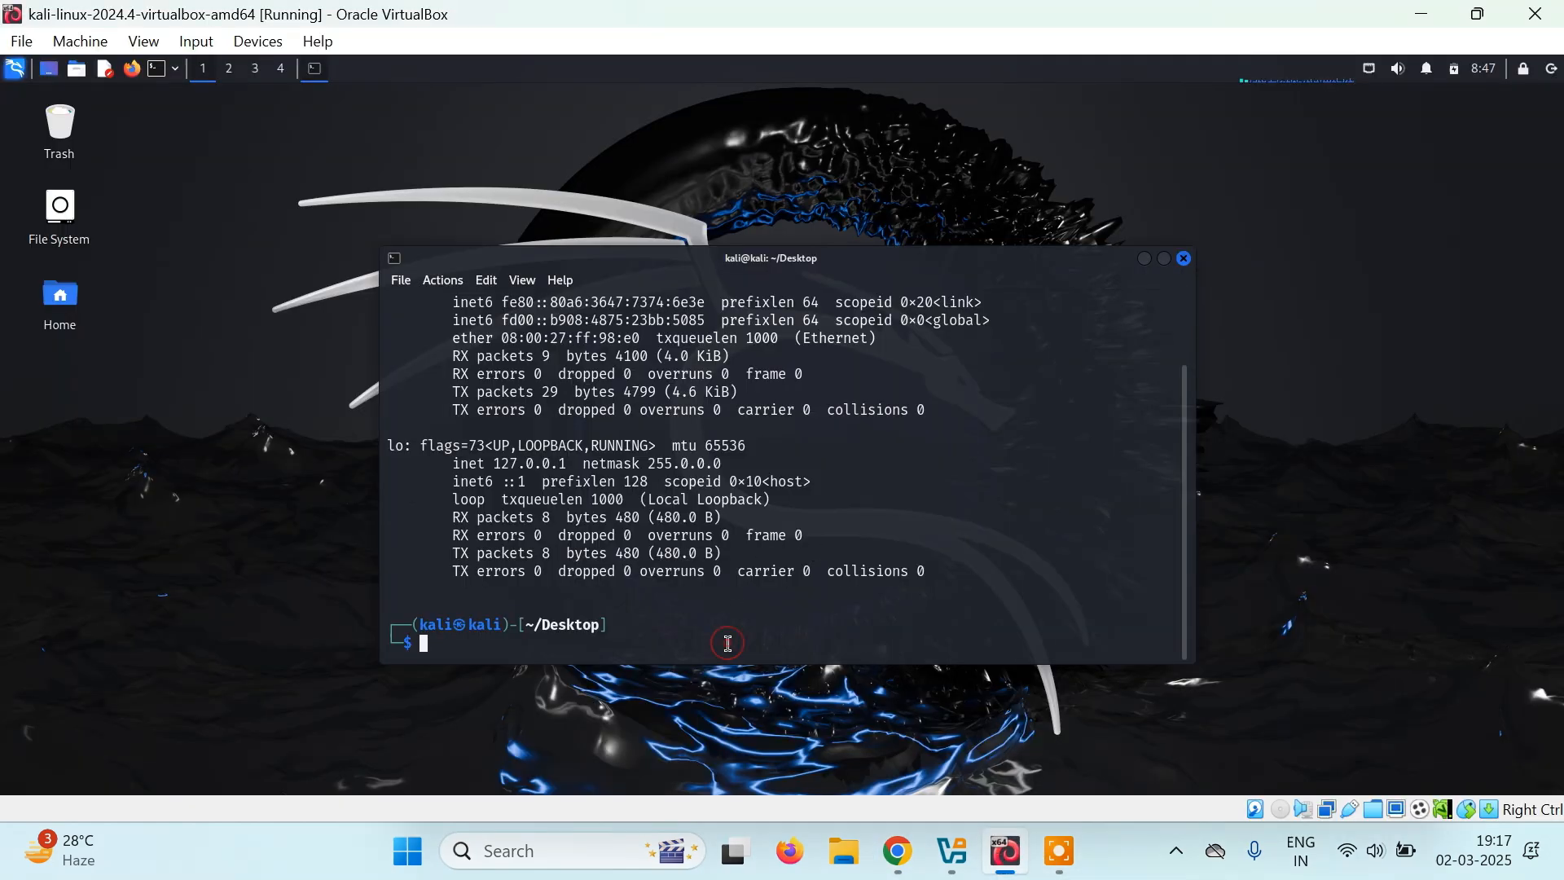
text(ifconfig)
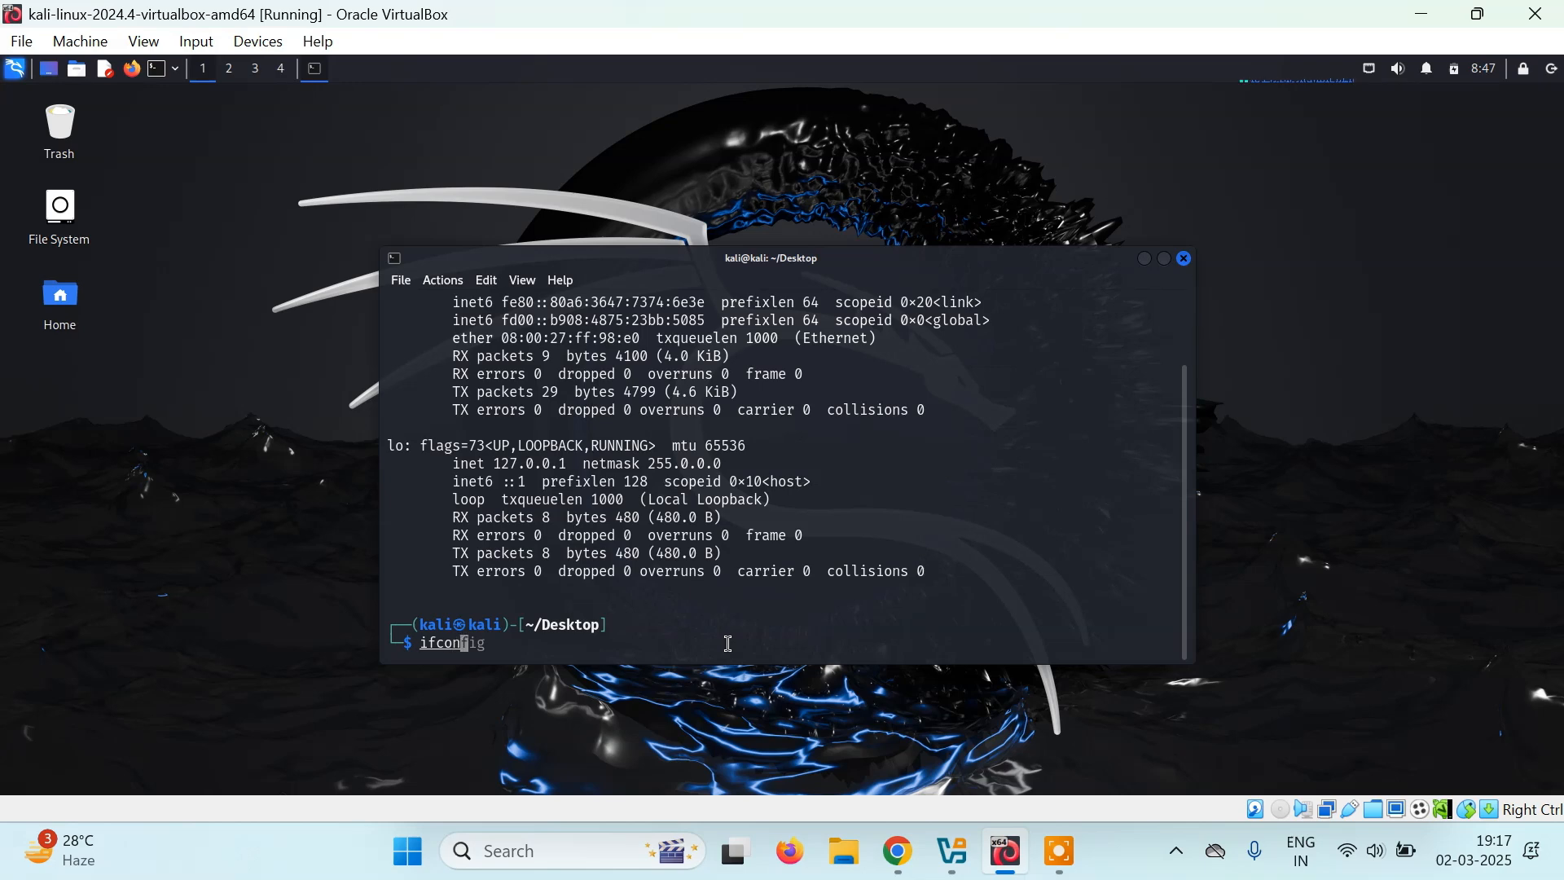
key(Return)
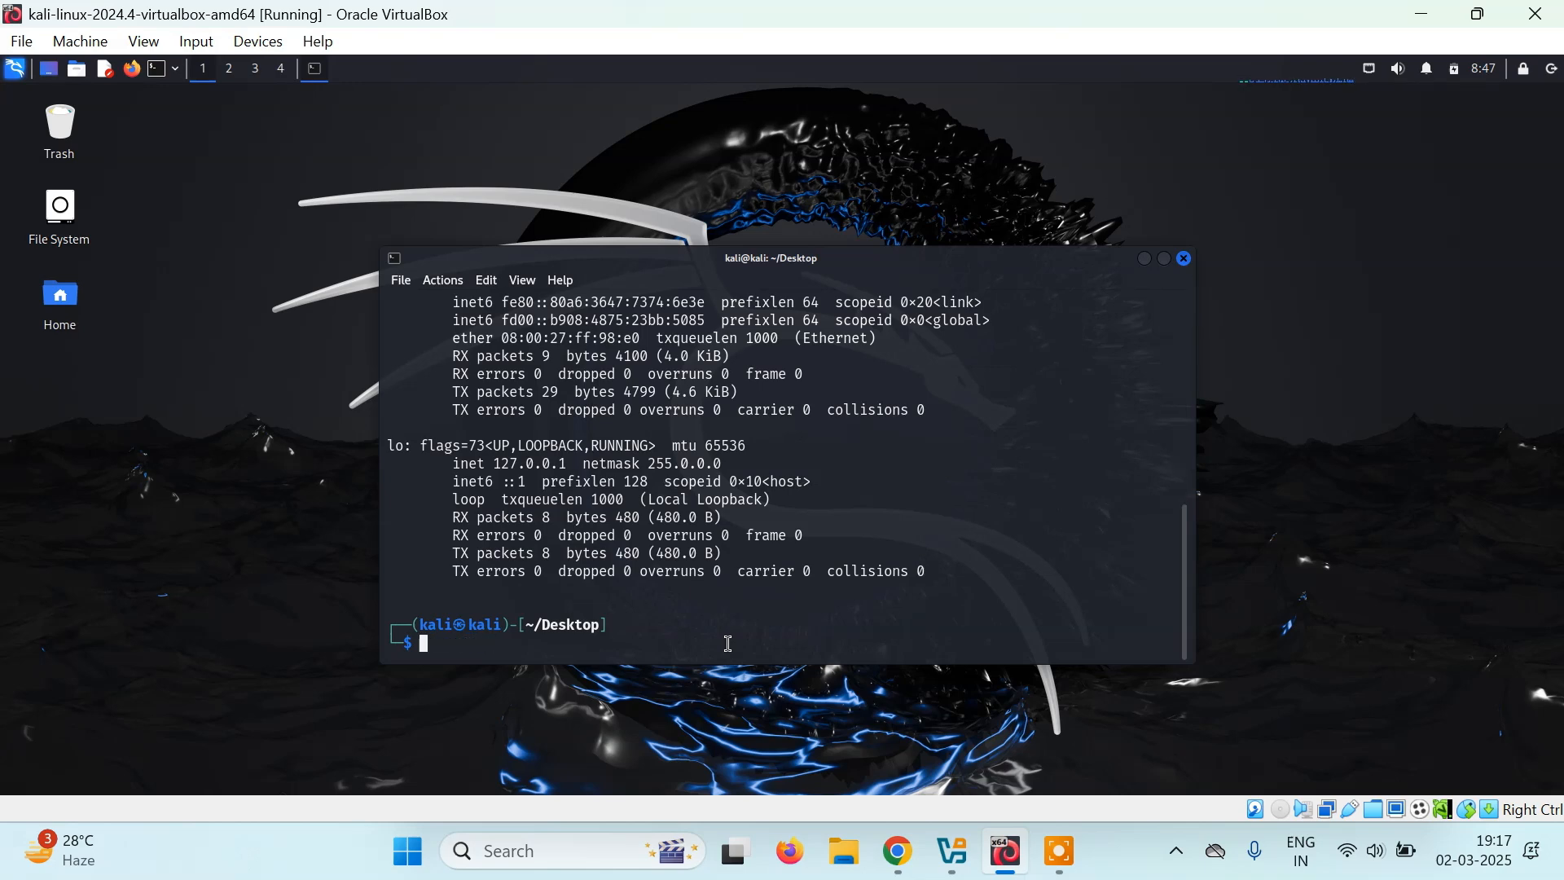
mouse_move(1190, 549)
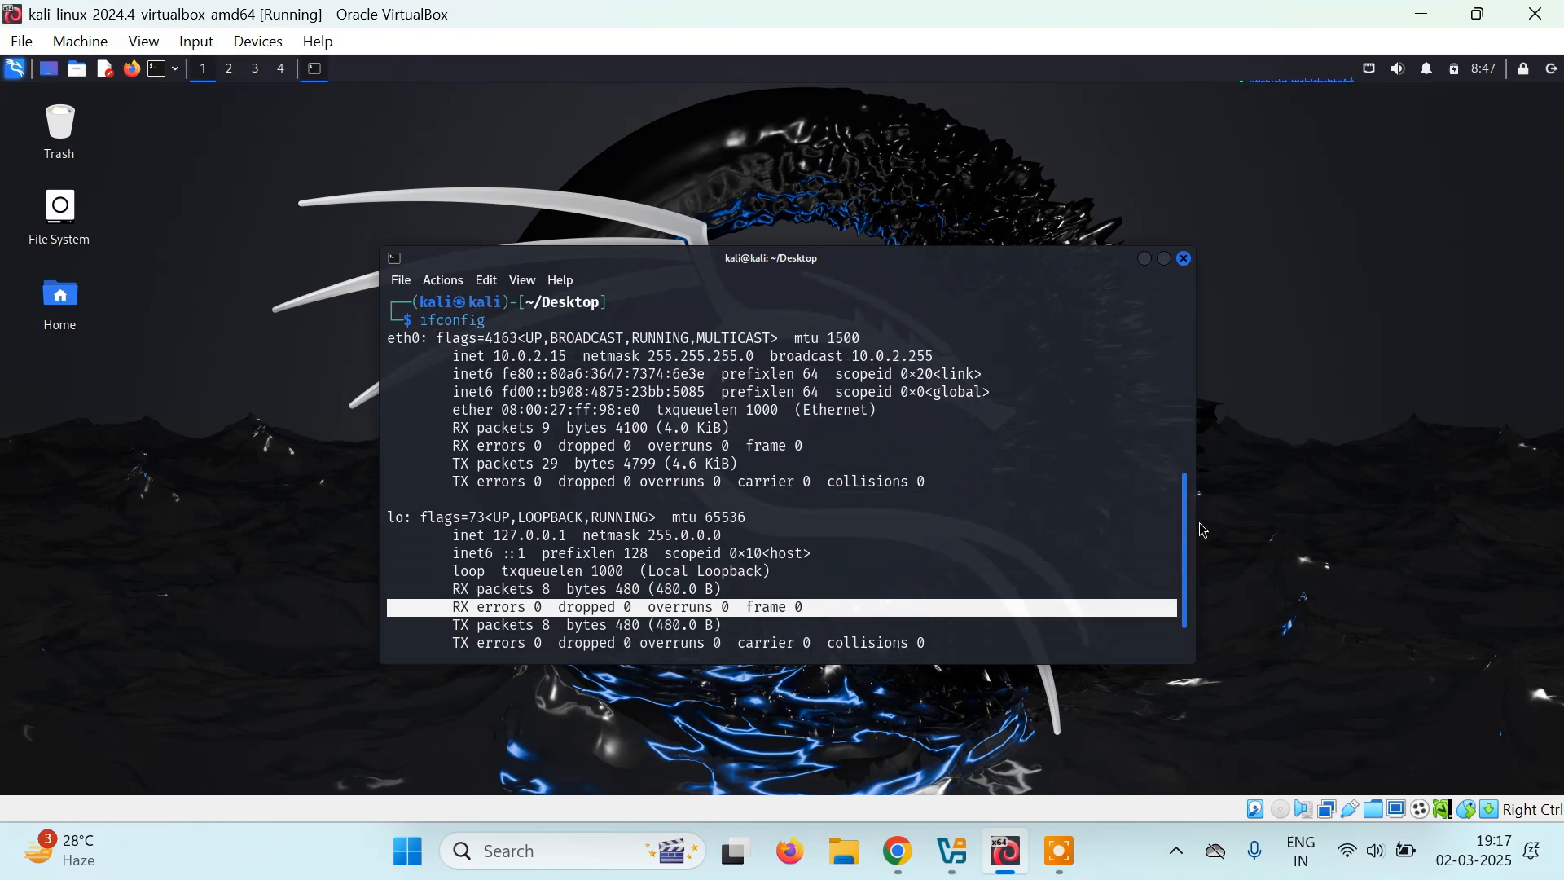
scroll(down, 3)
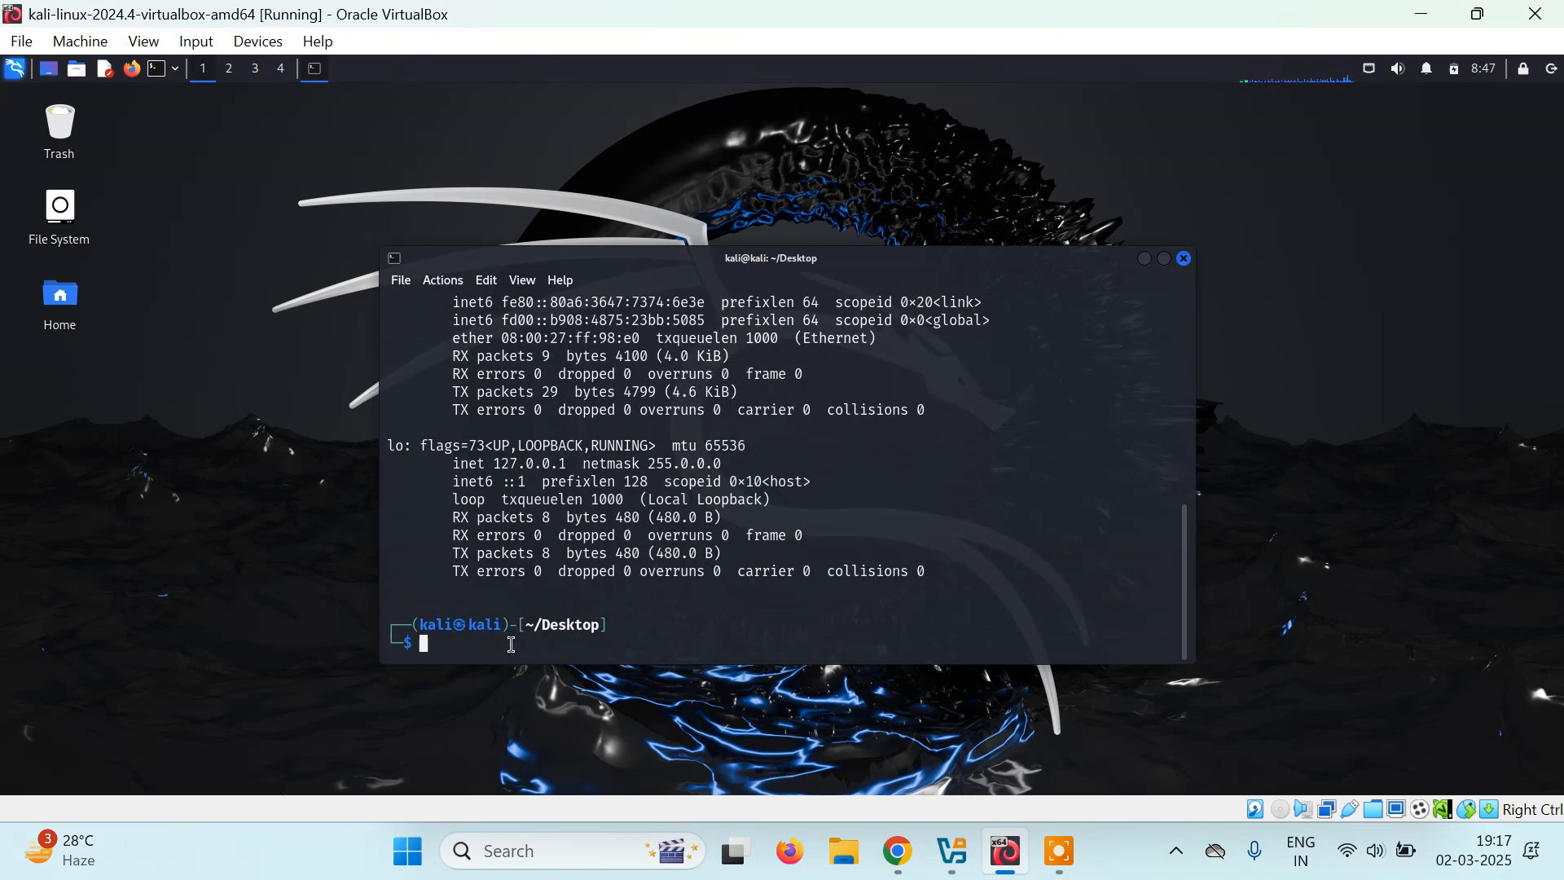
text(lsusb)
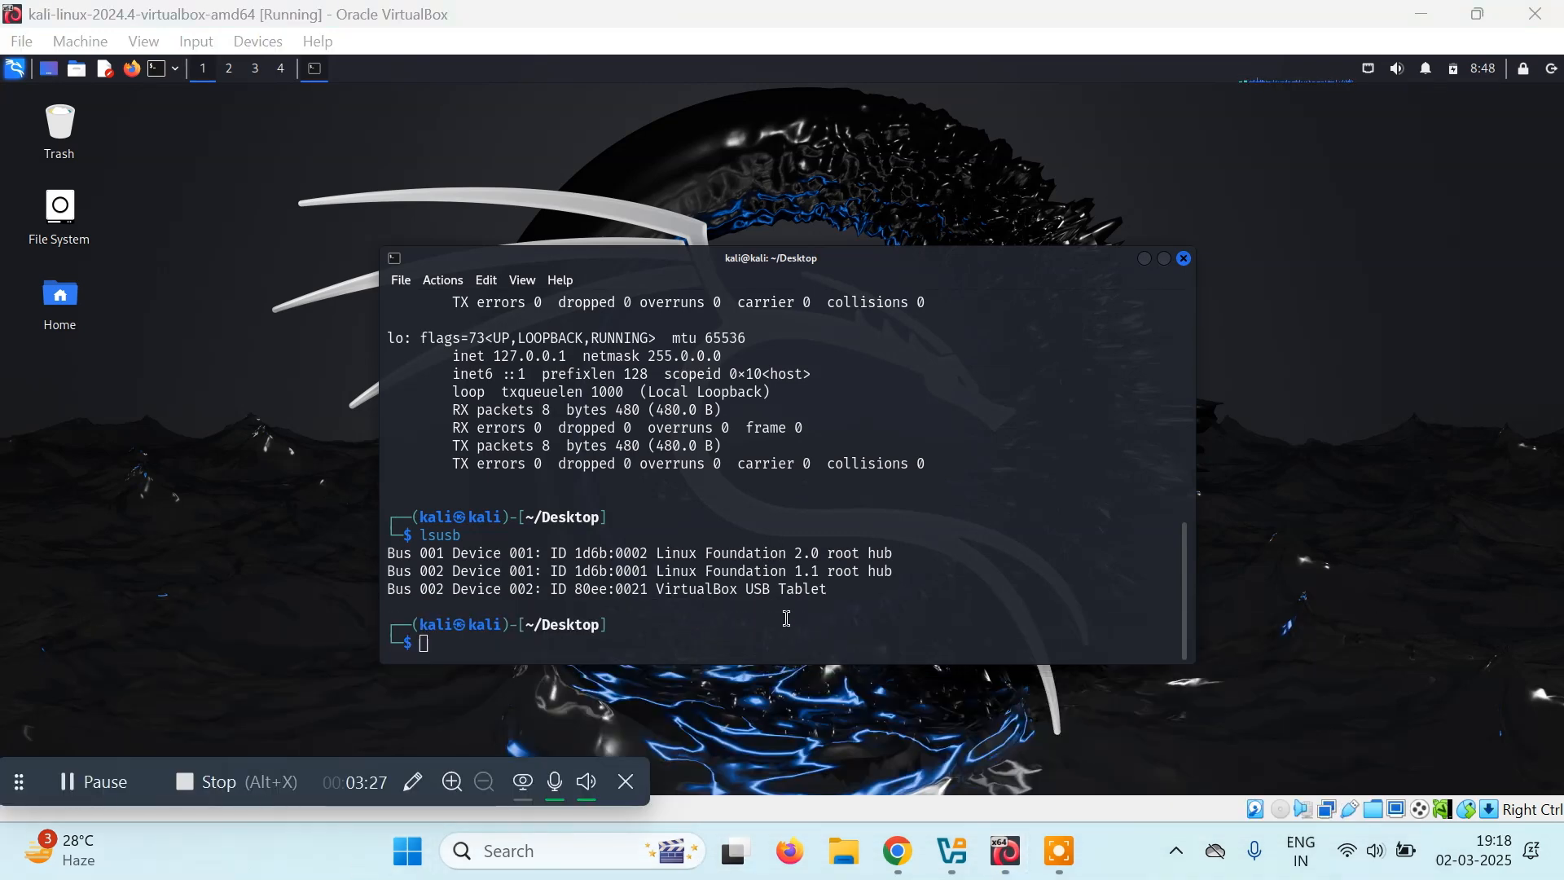
Use the Devices menu to pass the Realtek 802.11n NIC through to the VM.
click(255, 41)
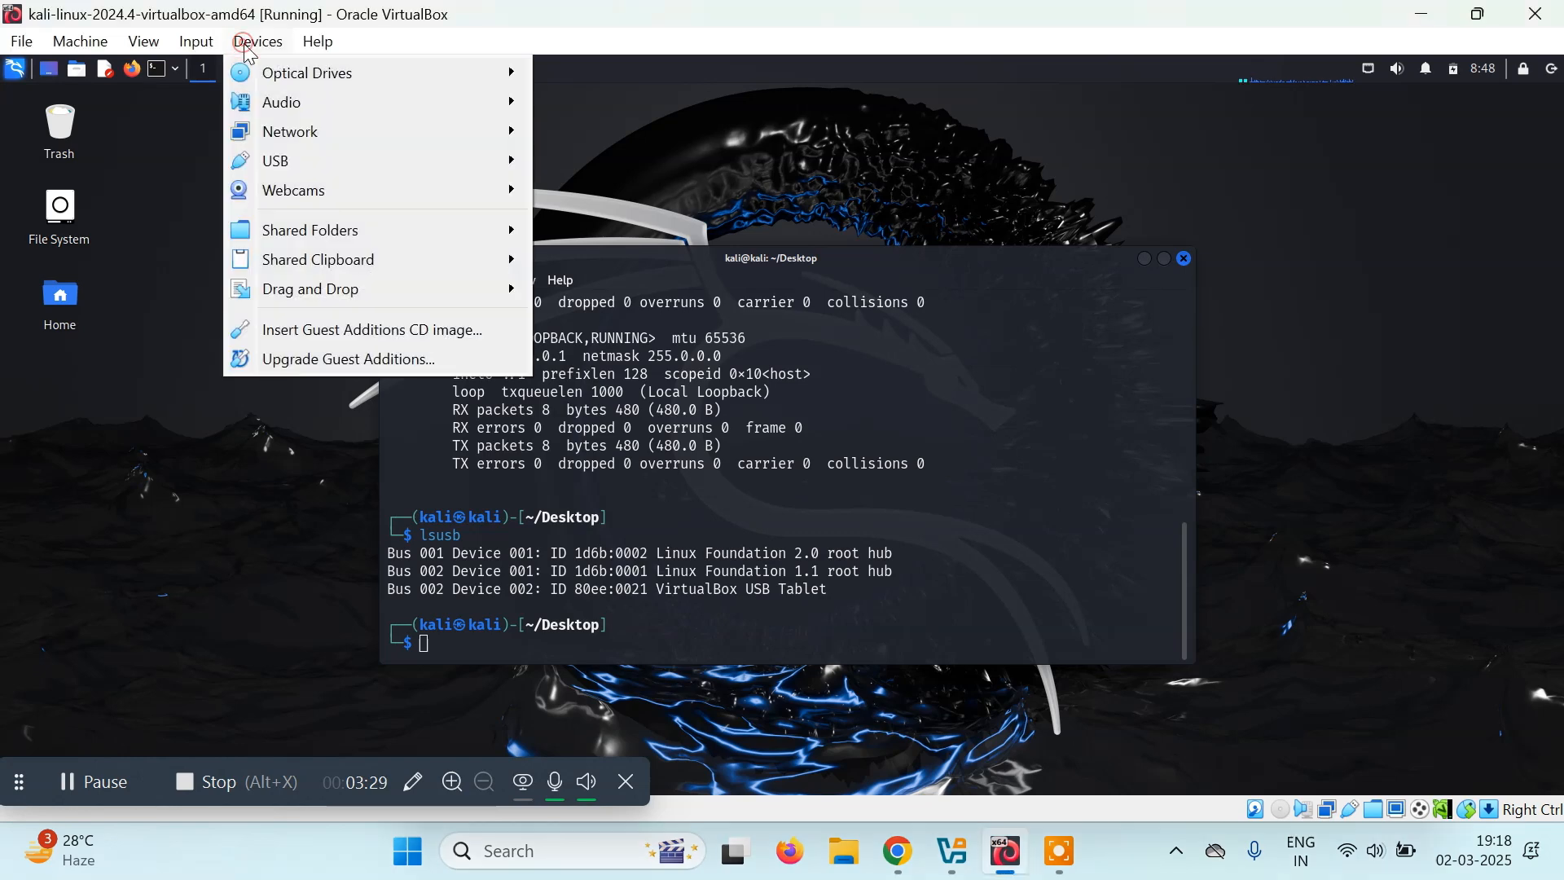
mouse_move(306, 161)
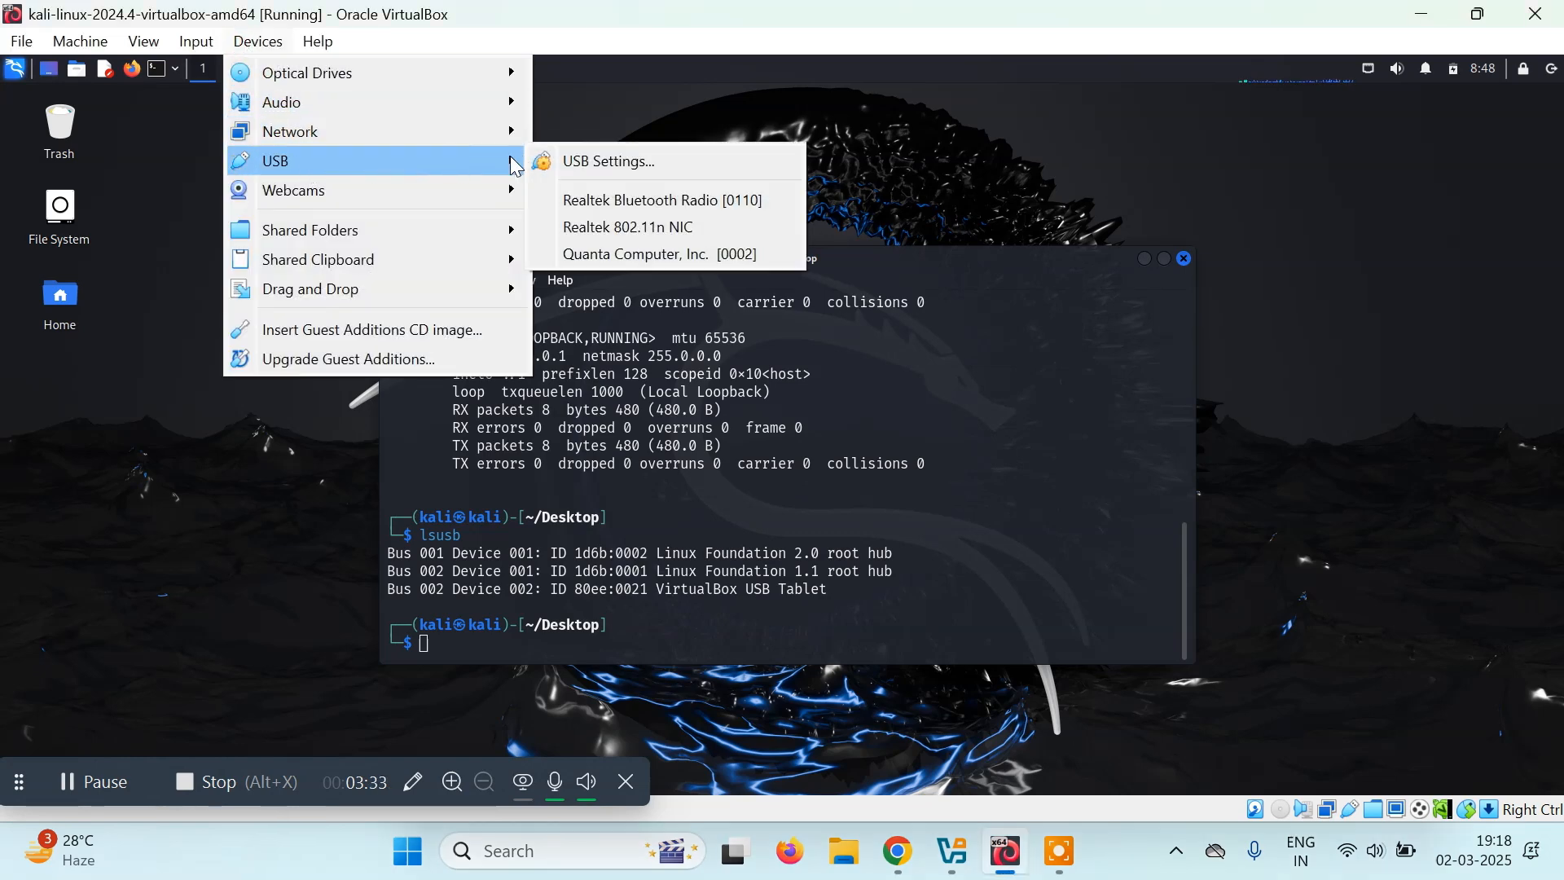
mouse_move(627, 227)
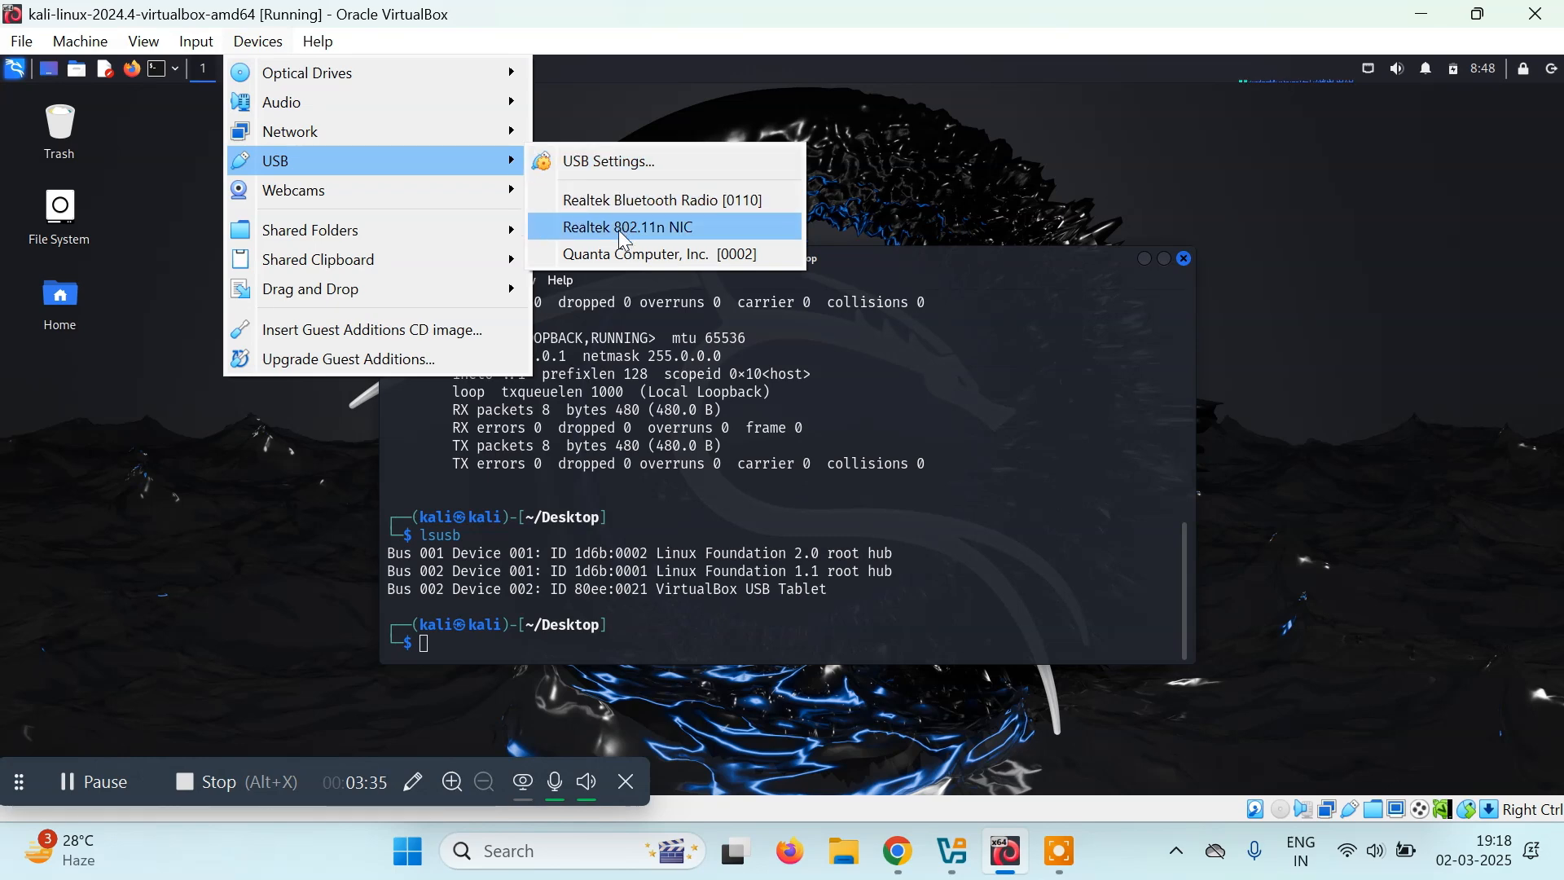
mouse_move(627, 227)
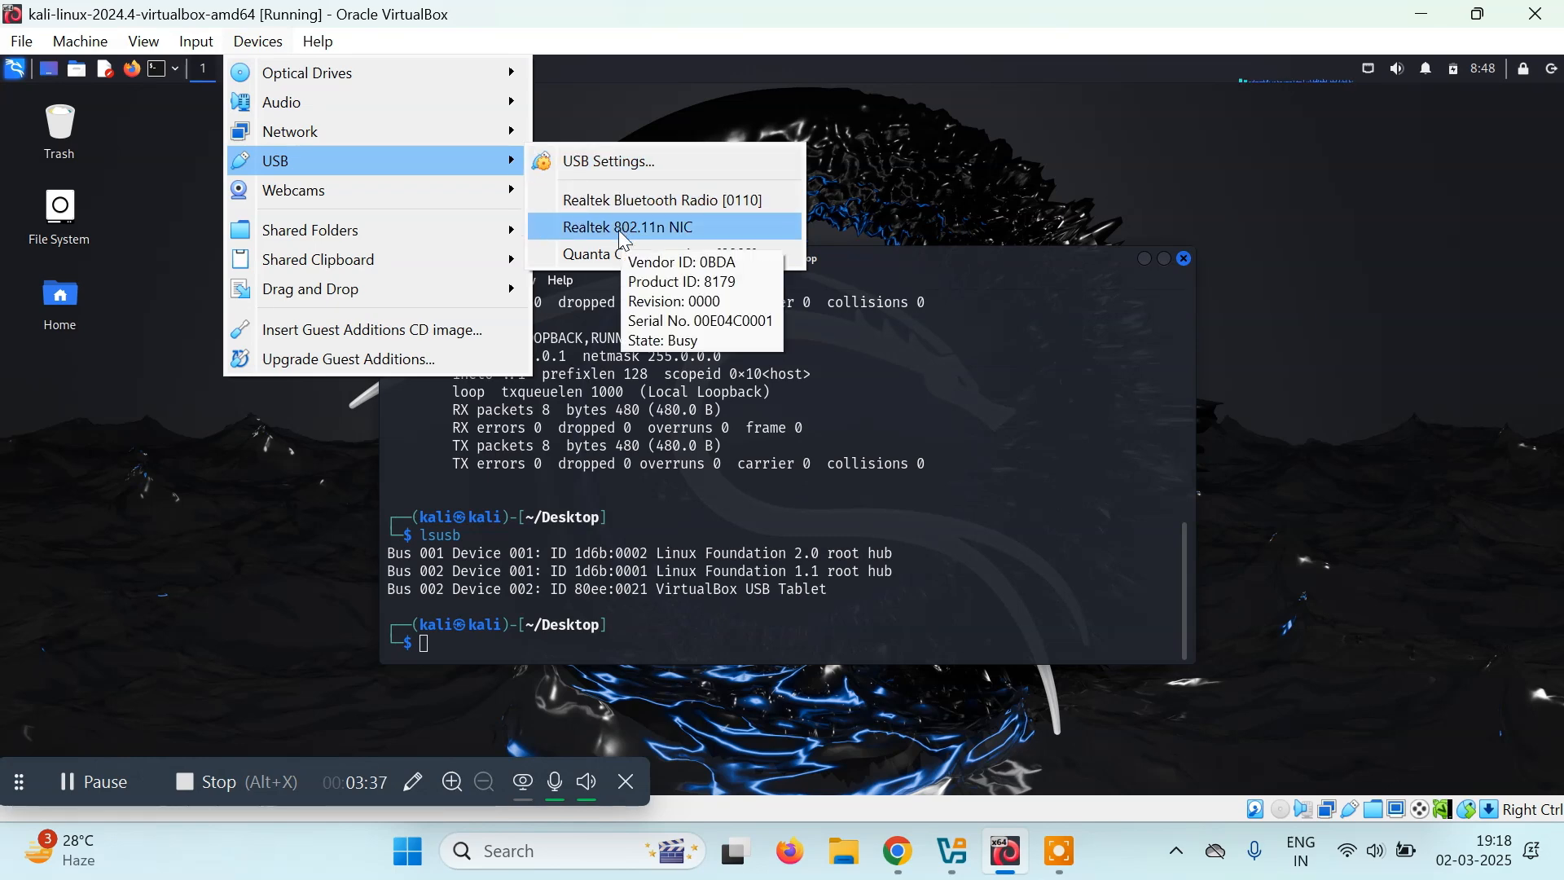
mouse_move(666, 236)
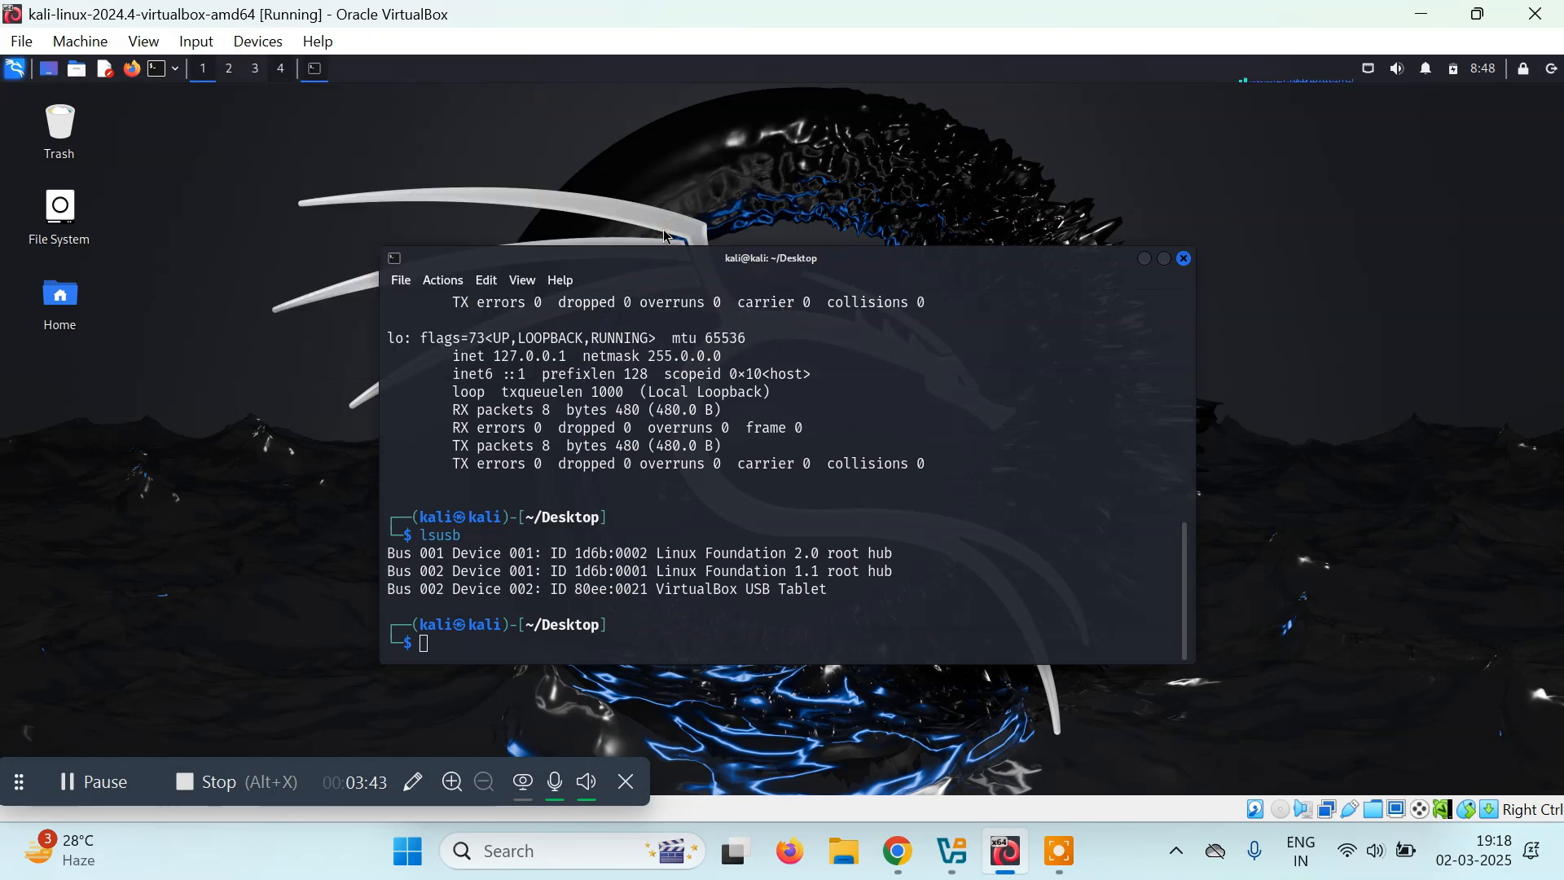
mouse_move(972, 210)
text(lsusb)
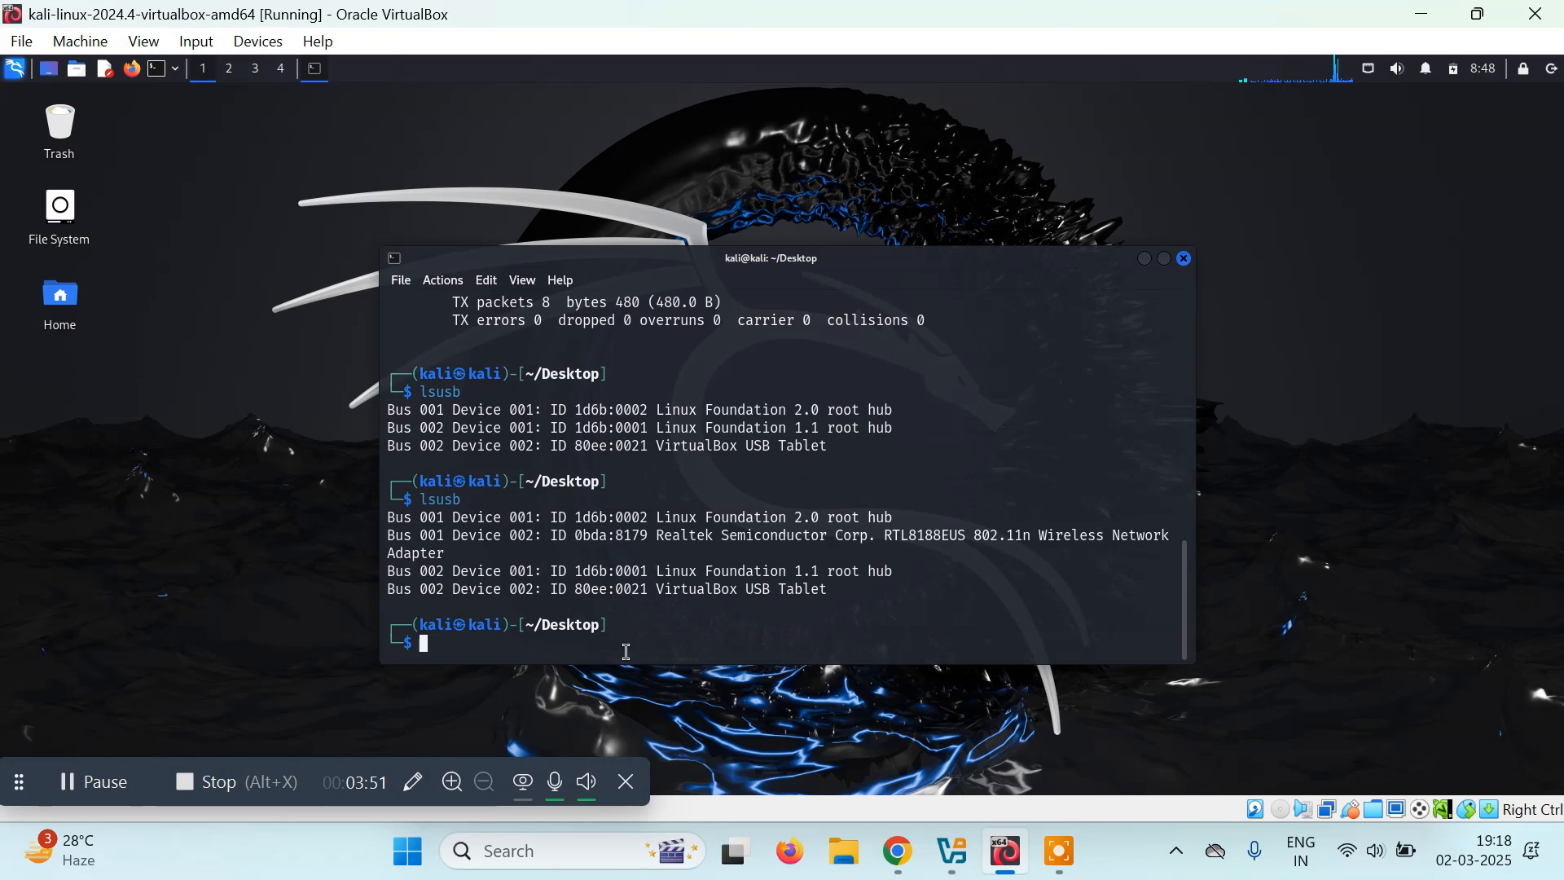
mouse_move(682, 536)
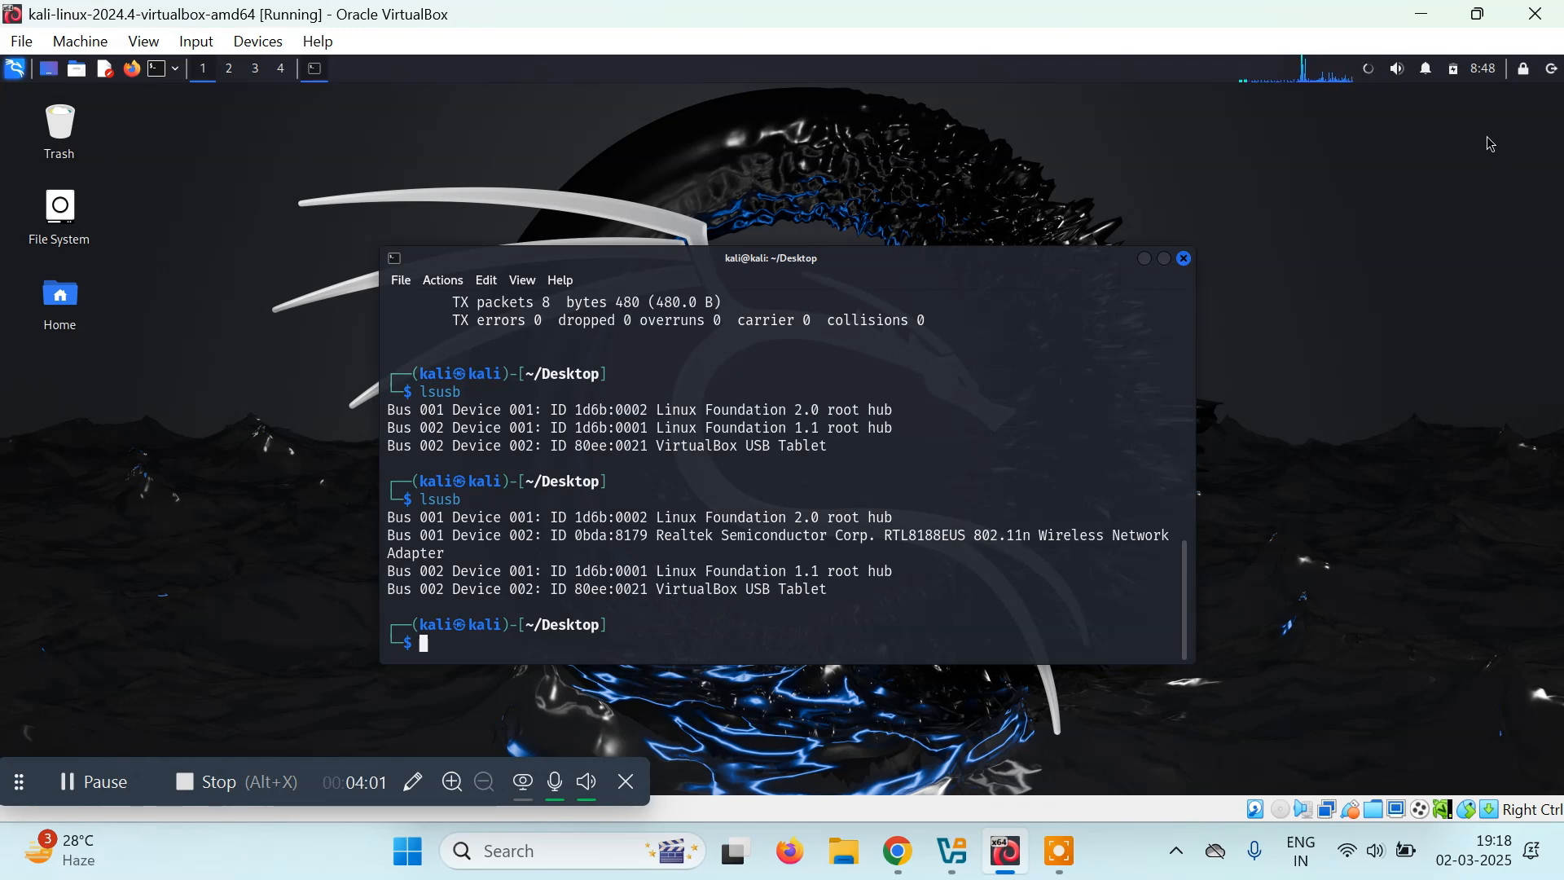
mouse_move(1375, 80)
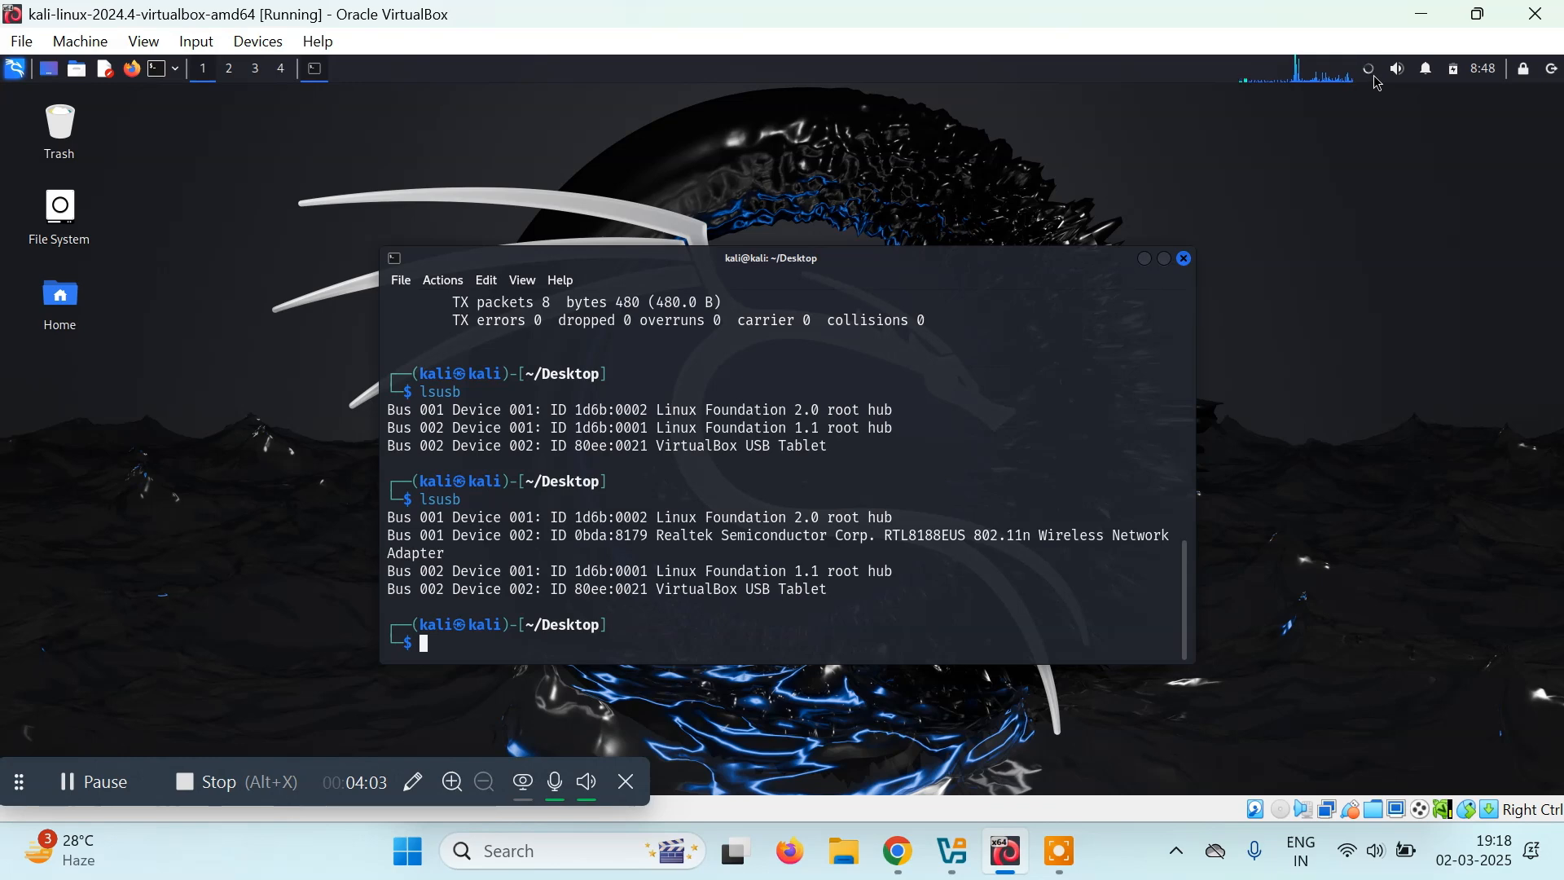
Select the vivo T2 Pro 5G network from Kali's Wi-Fi list.
click(1368, 68)
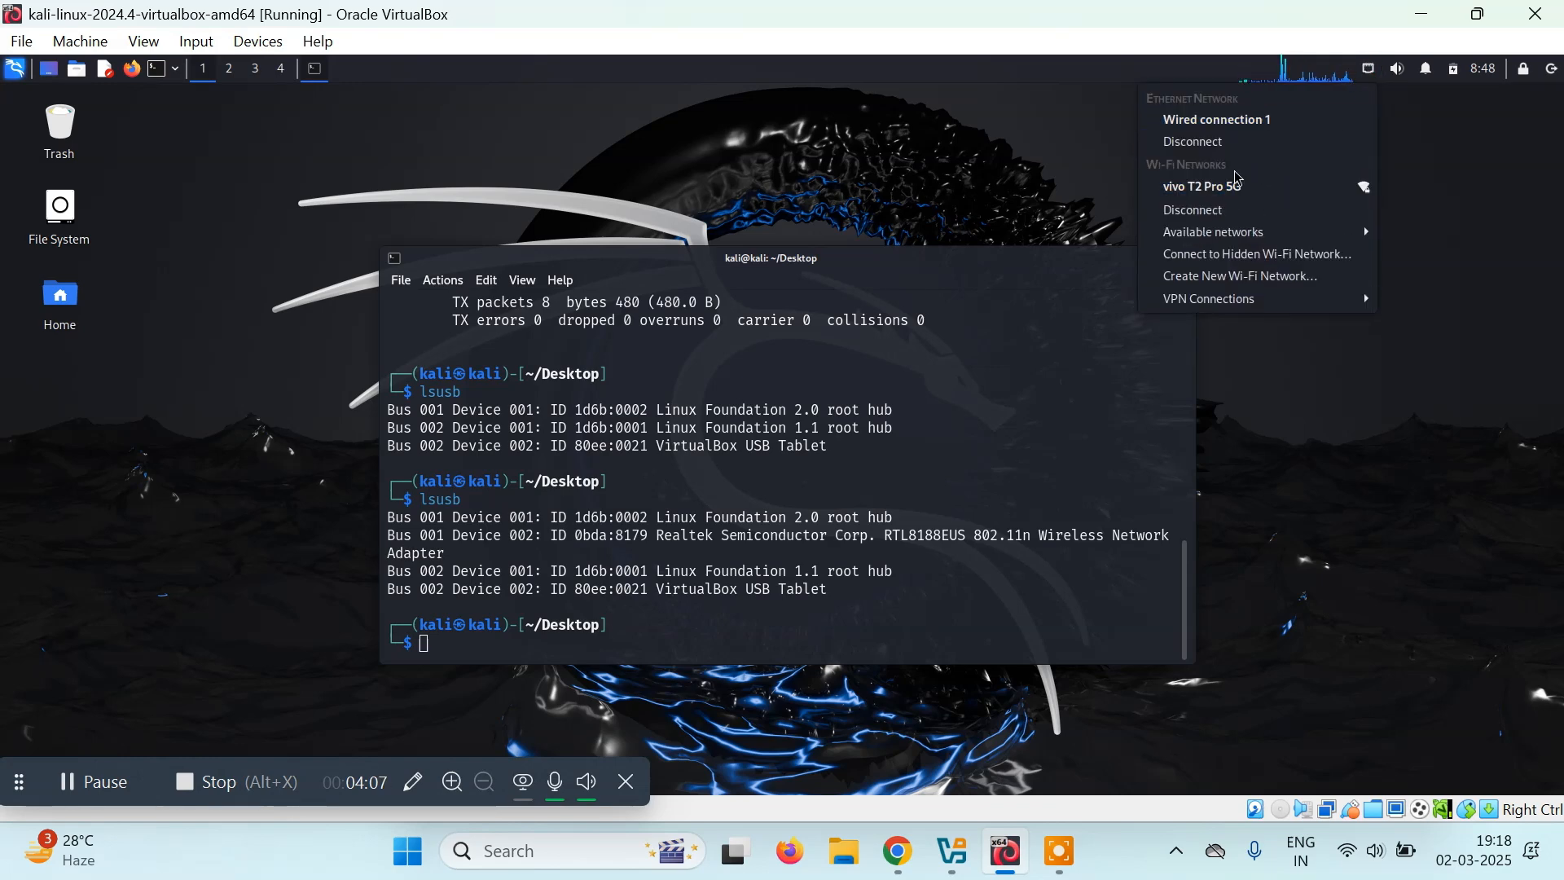
mouse_move(1201, 186)
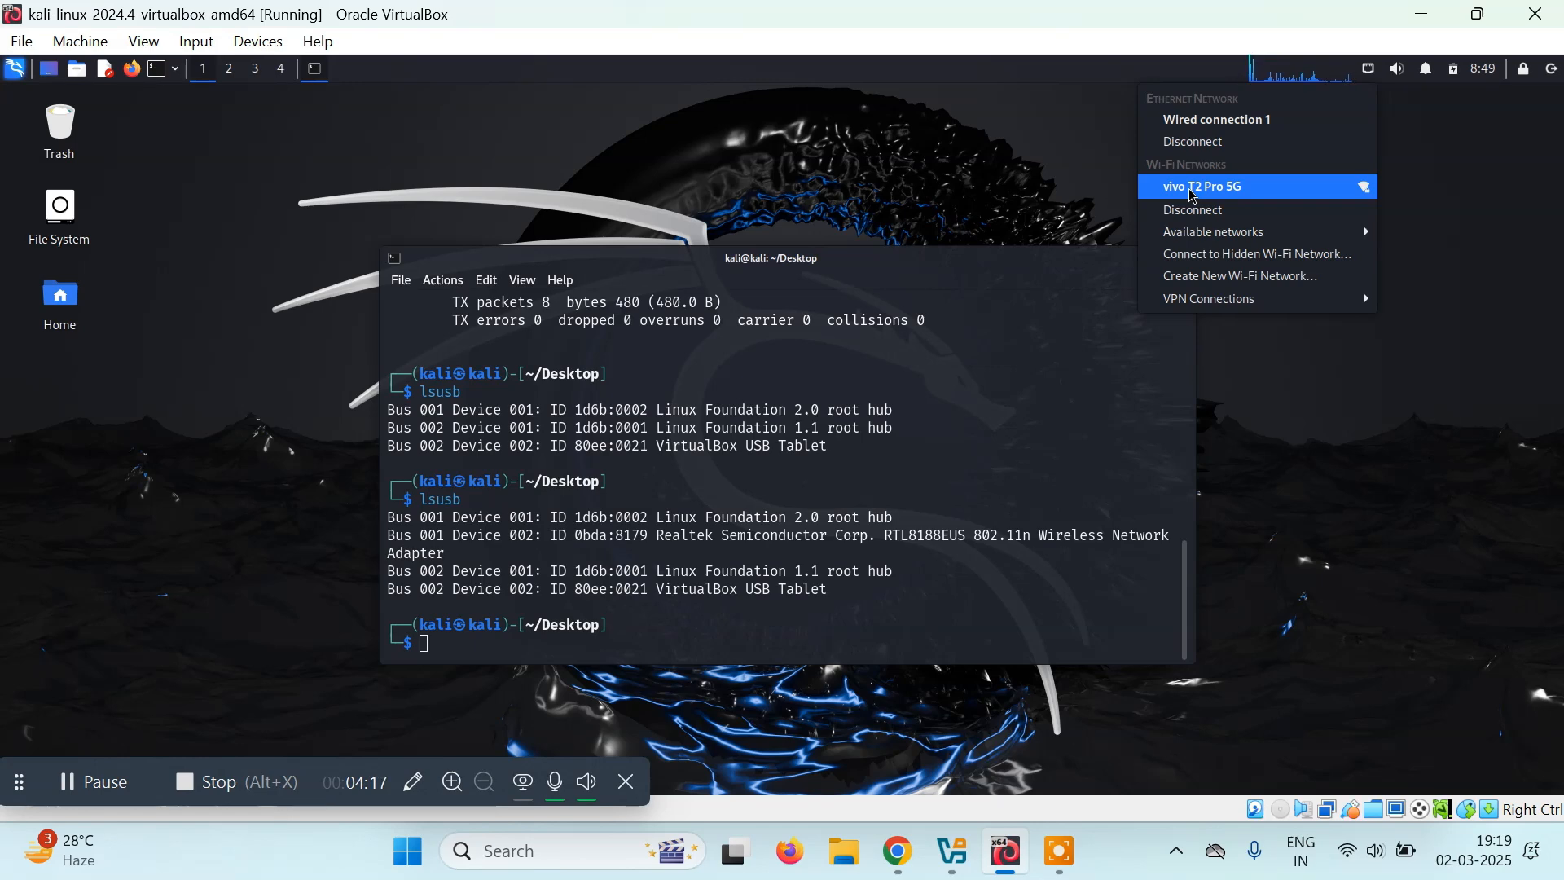
click(547, 645)
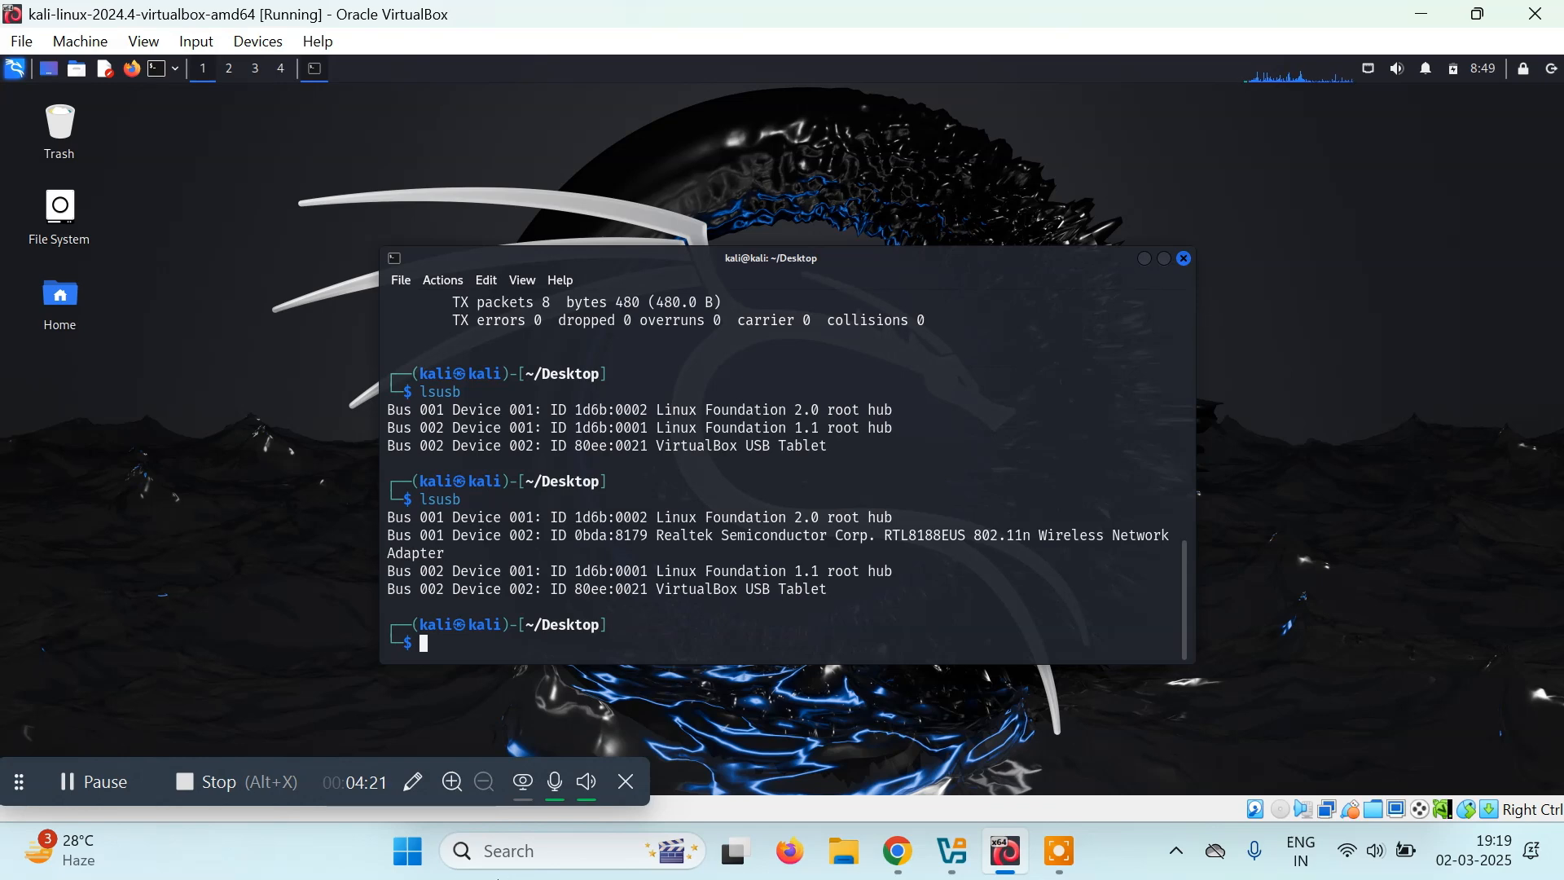
mouse_move(554, 596)
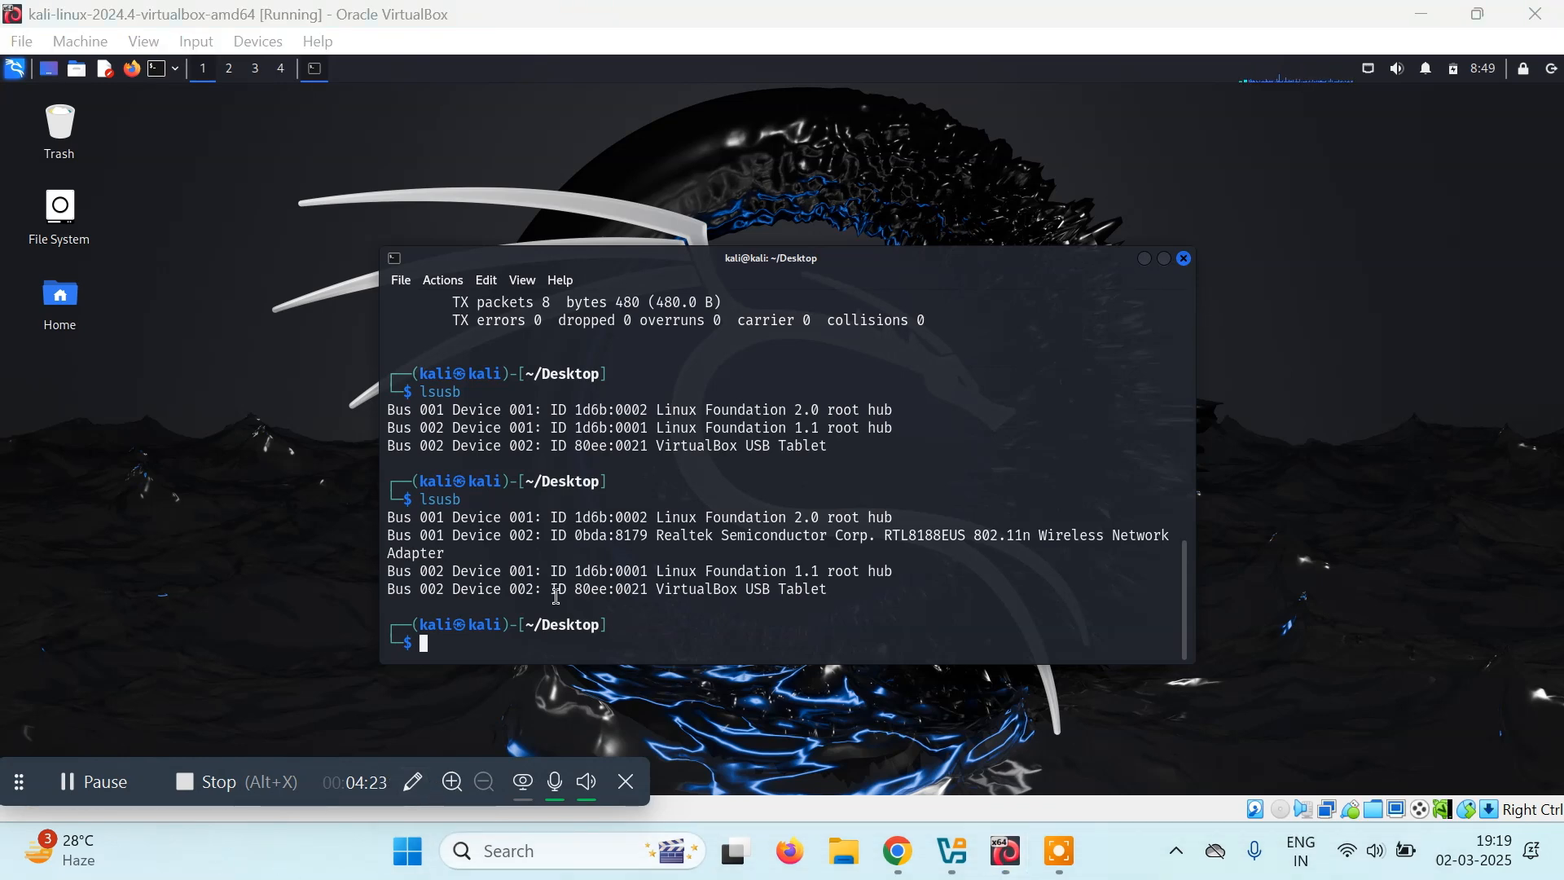
Run ifconfig and highlight wlan0's new inet address 192.168.34.41.
text(ifconfig)
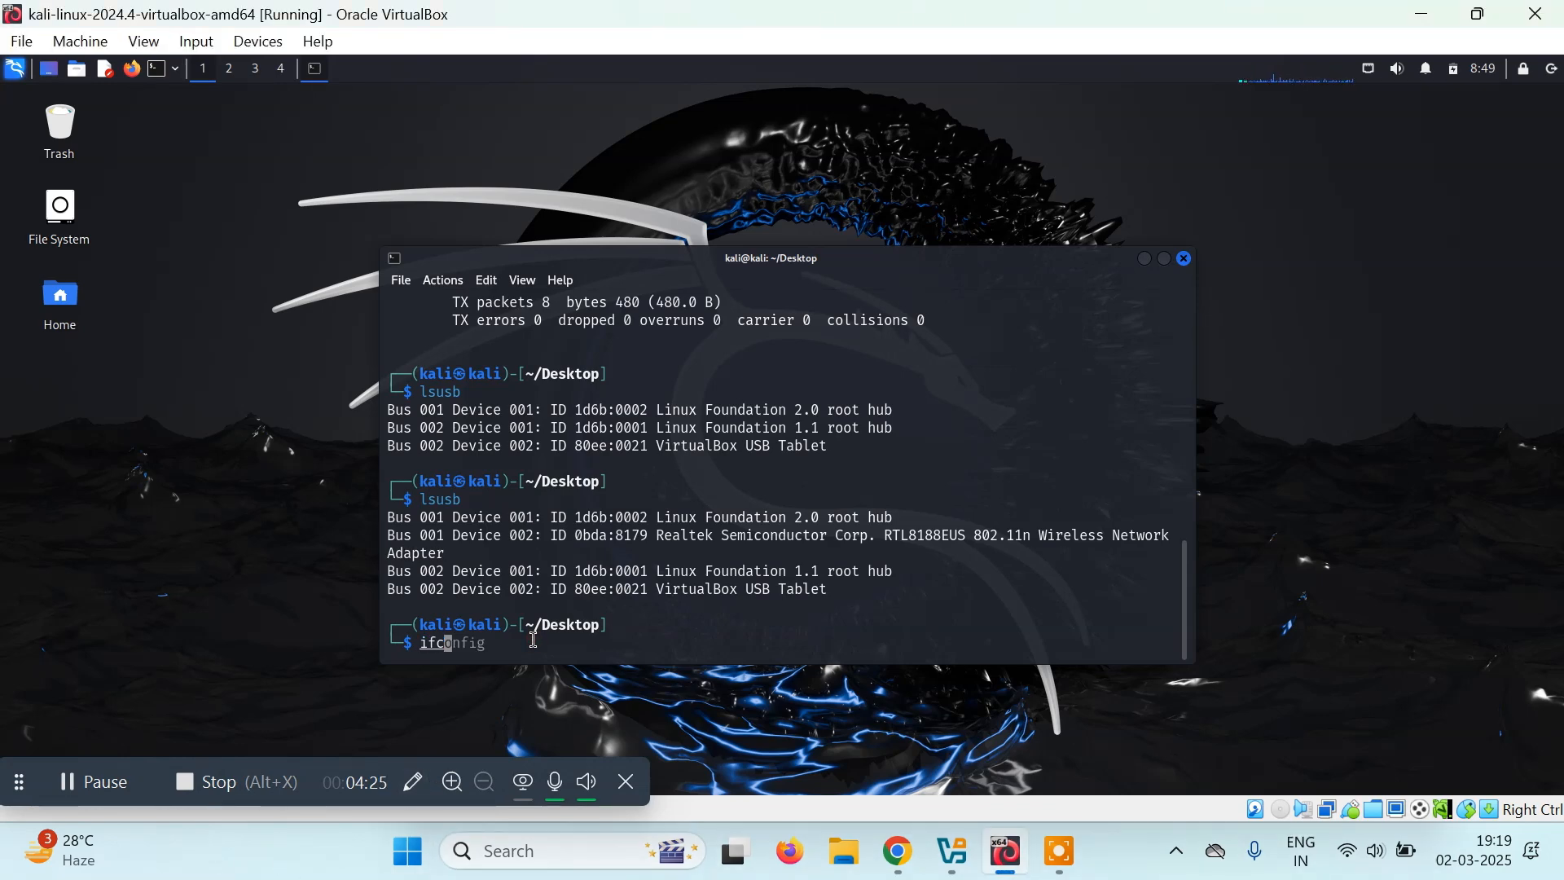
key(Return)
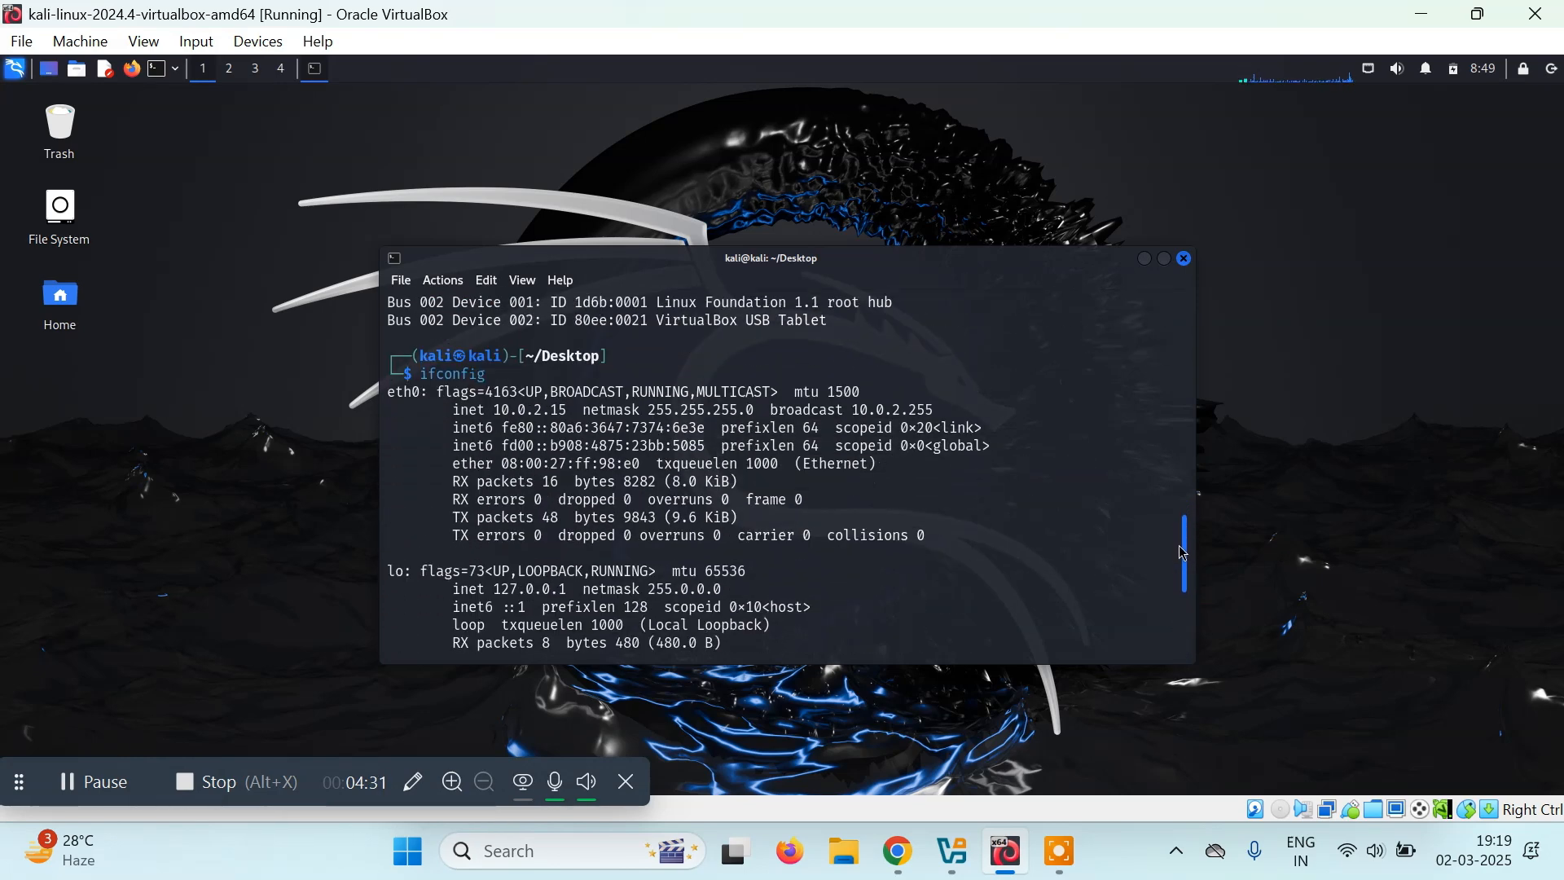
scroll(down, 3)
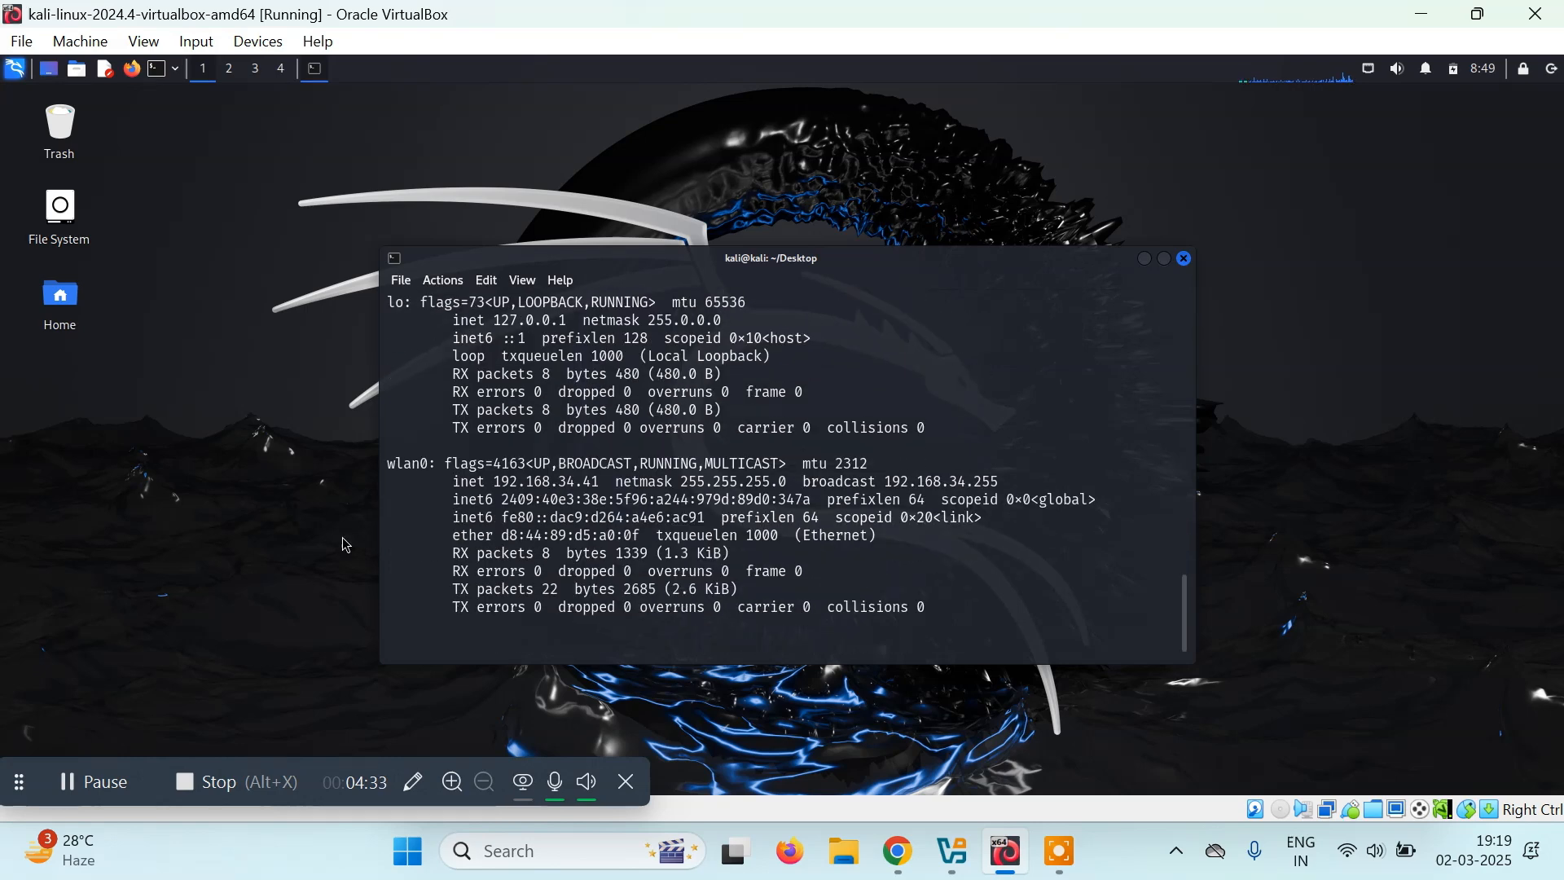
mouse_move(505, 486)
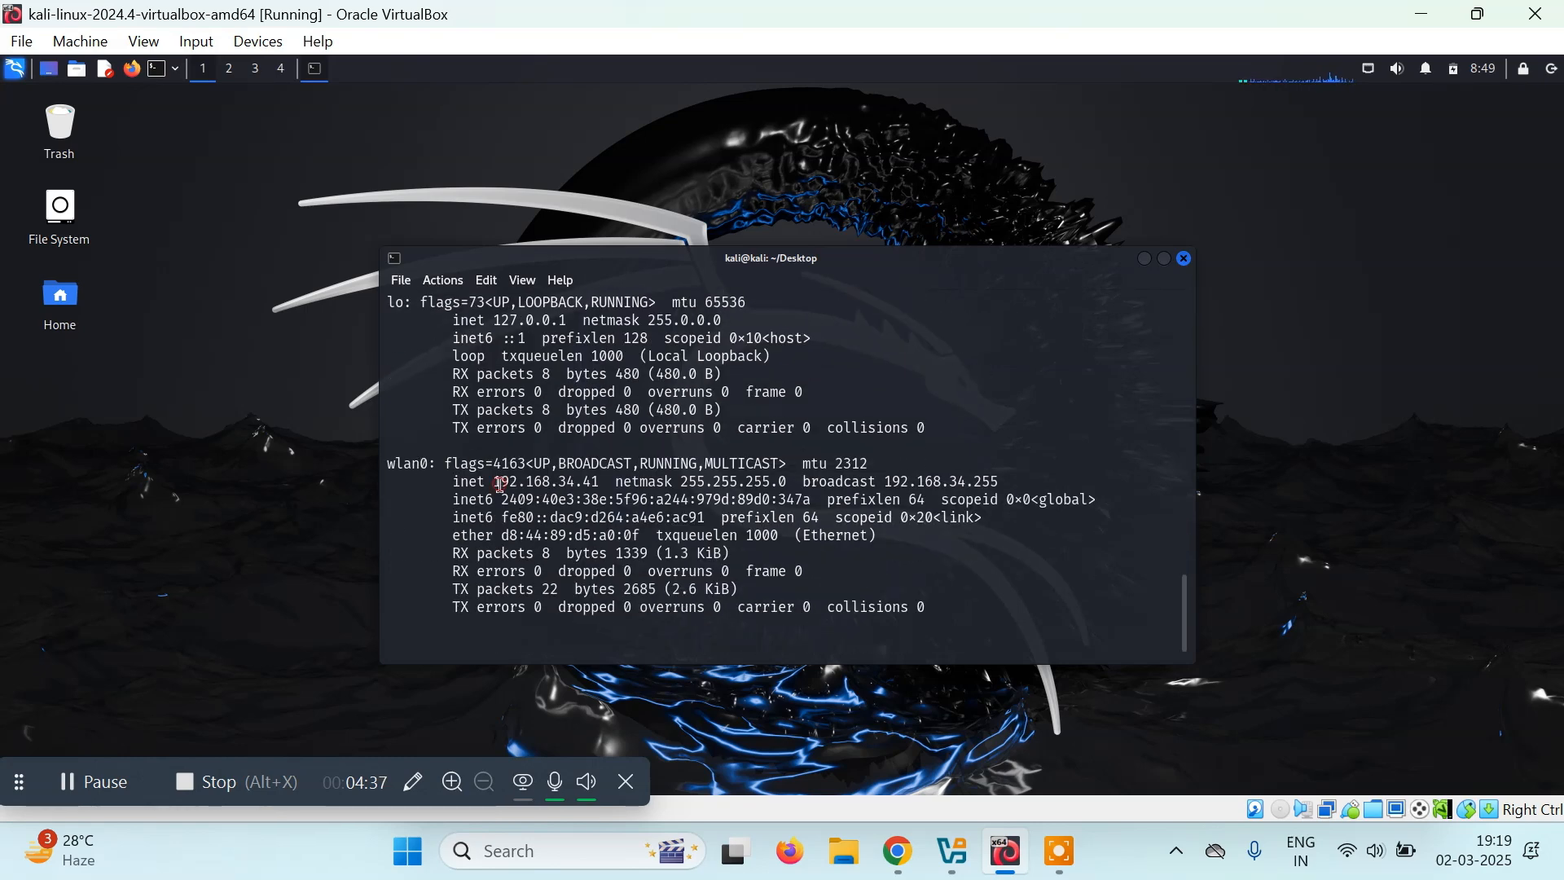
double_click(548, 482)
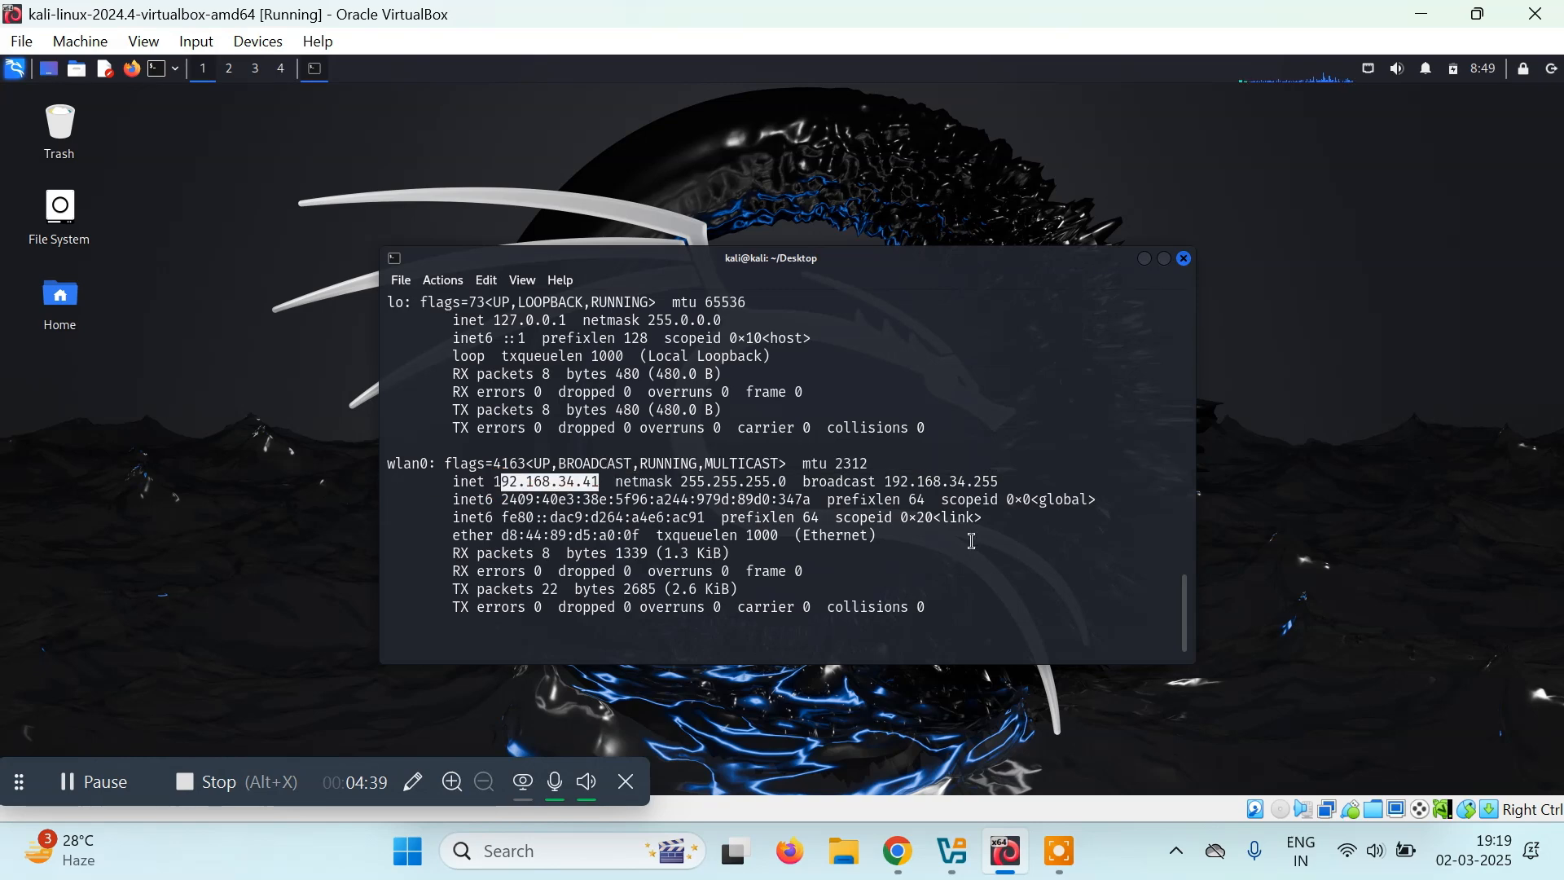